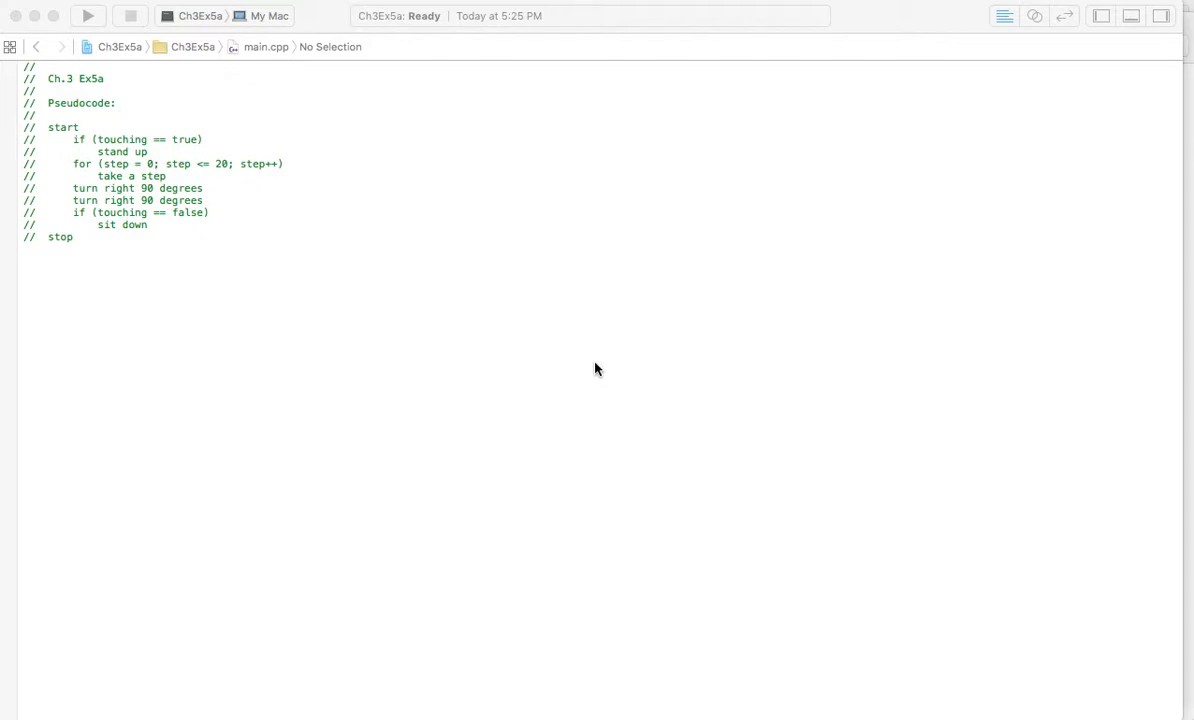
{"action": "mouse_move", "coordinate": [265, 234]}
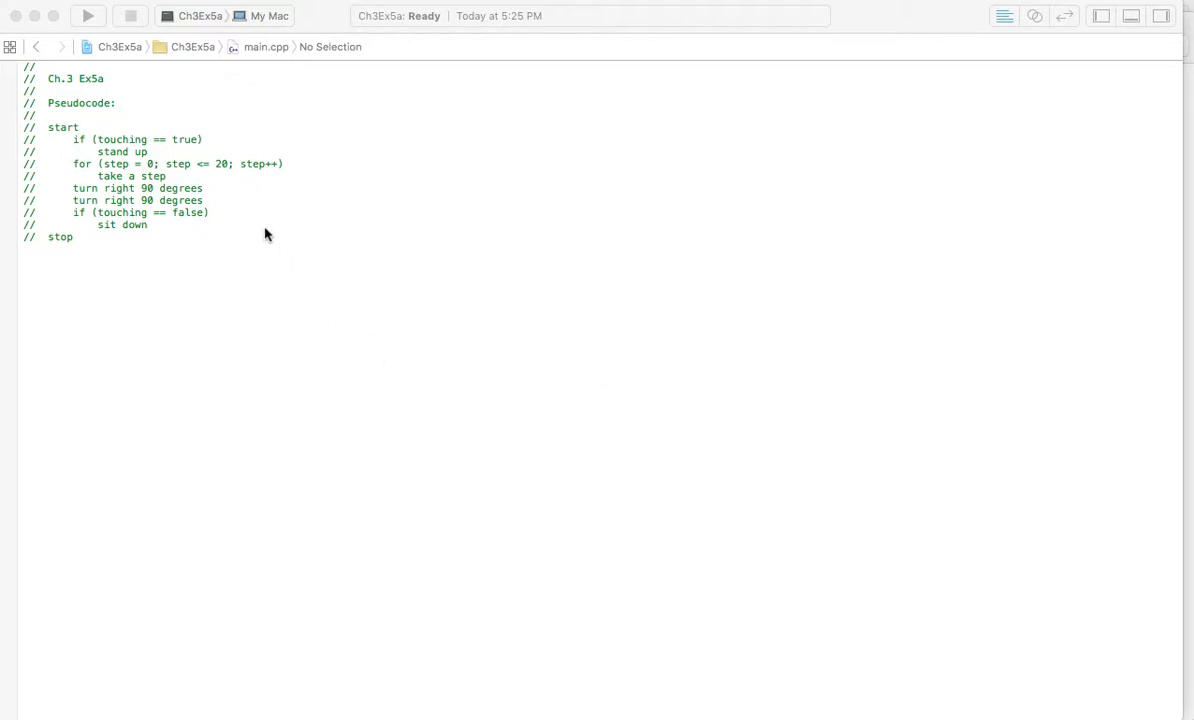
{"action": "mouse_move", "coordinate": [253, 135]}
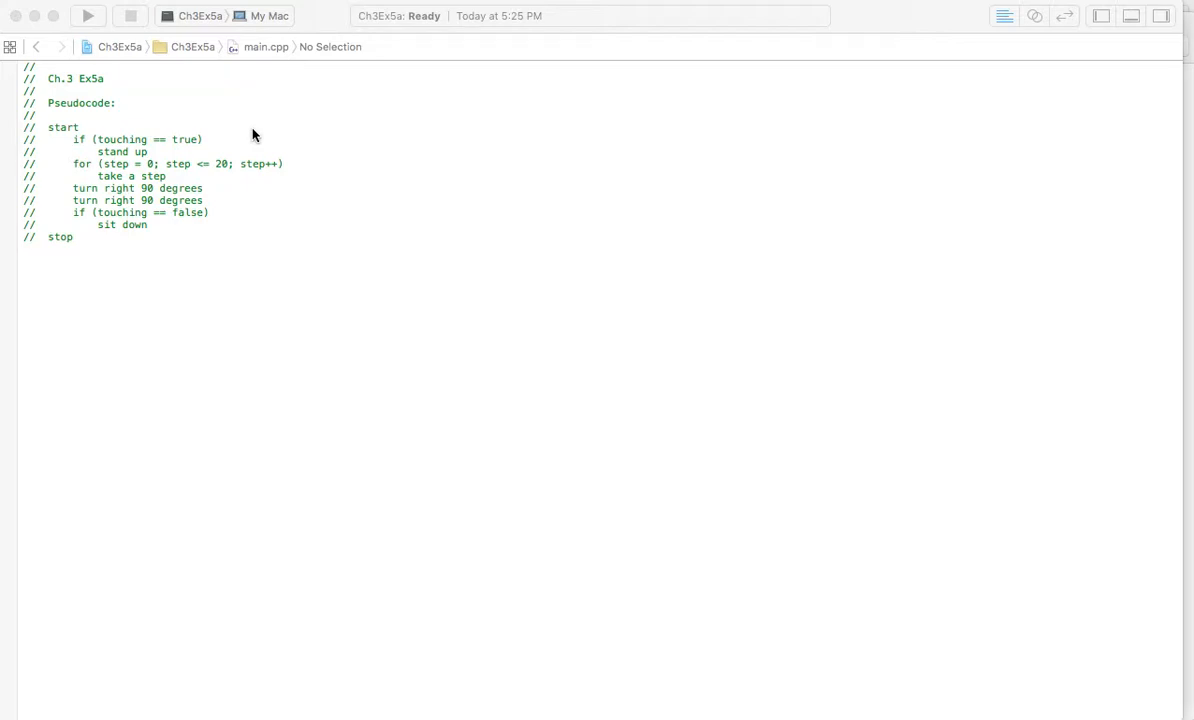
{"action": "mouse_move", "coordinate": [237, 145]}
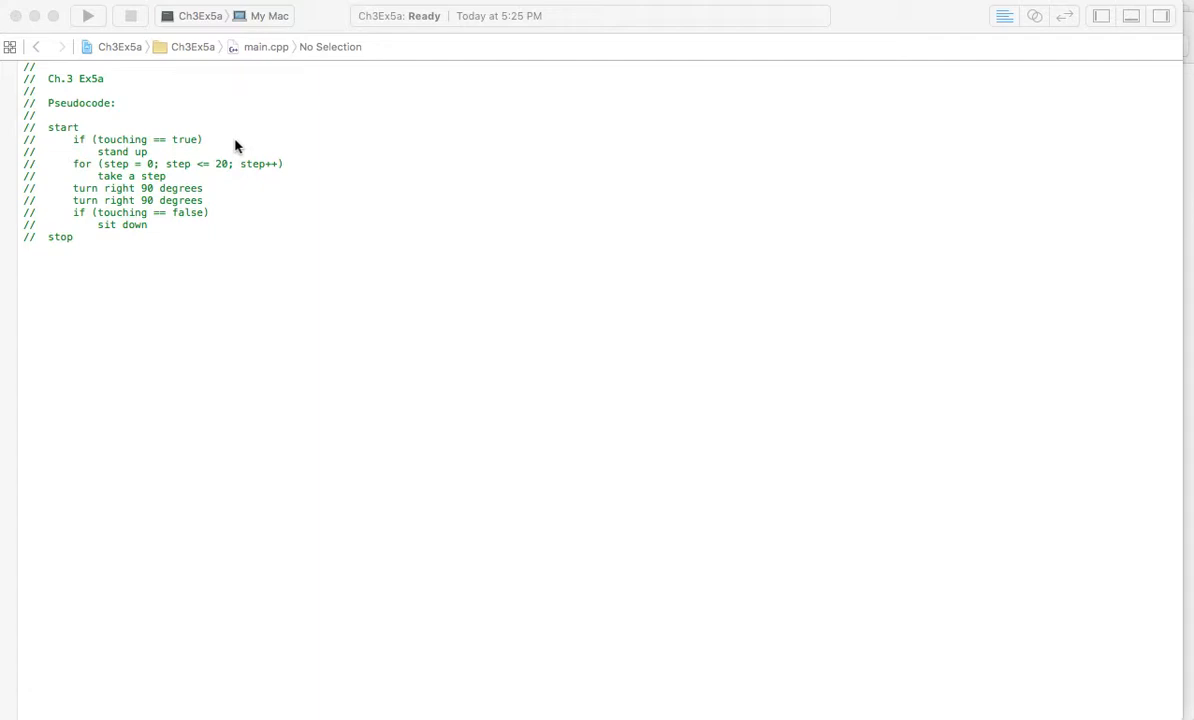
{"action": "mouse_move", "coordinate": [354, 188]}
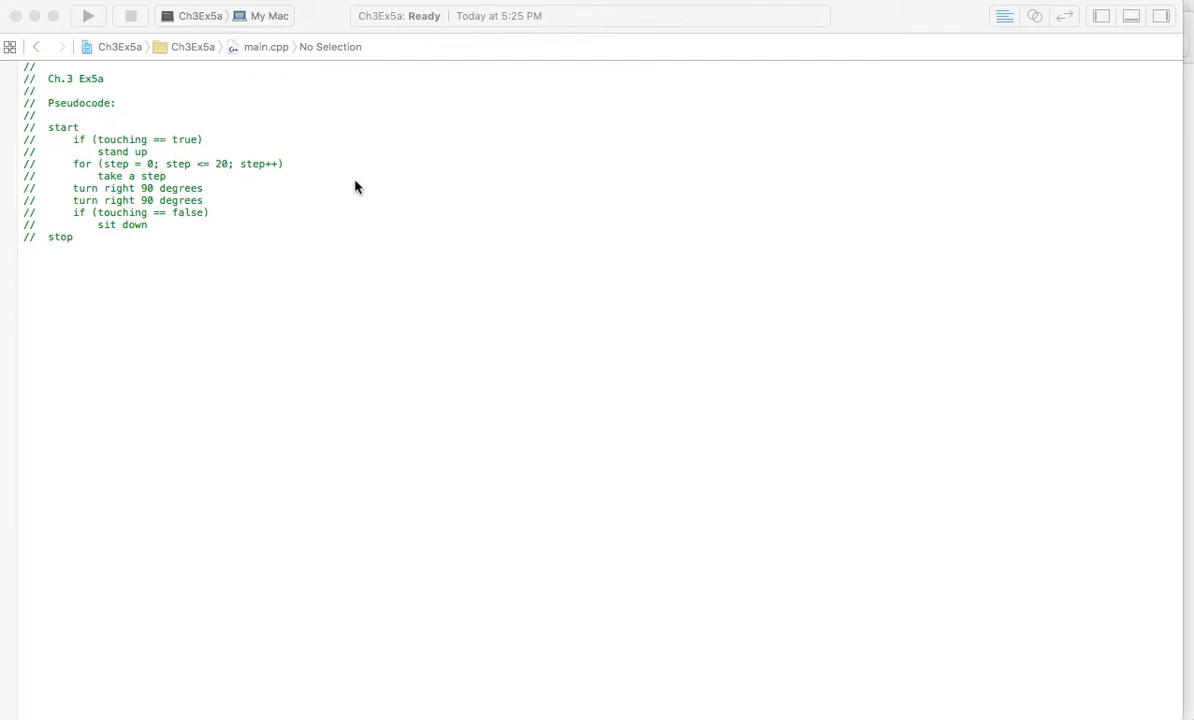
{"action": "mouse_move", "coordinate": [237, 193]}
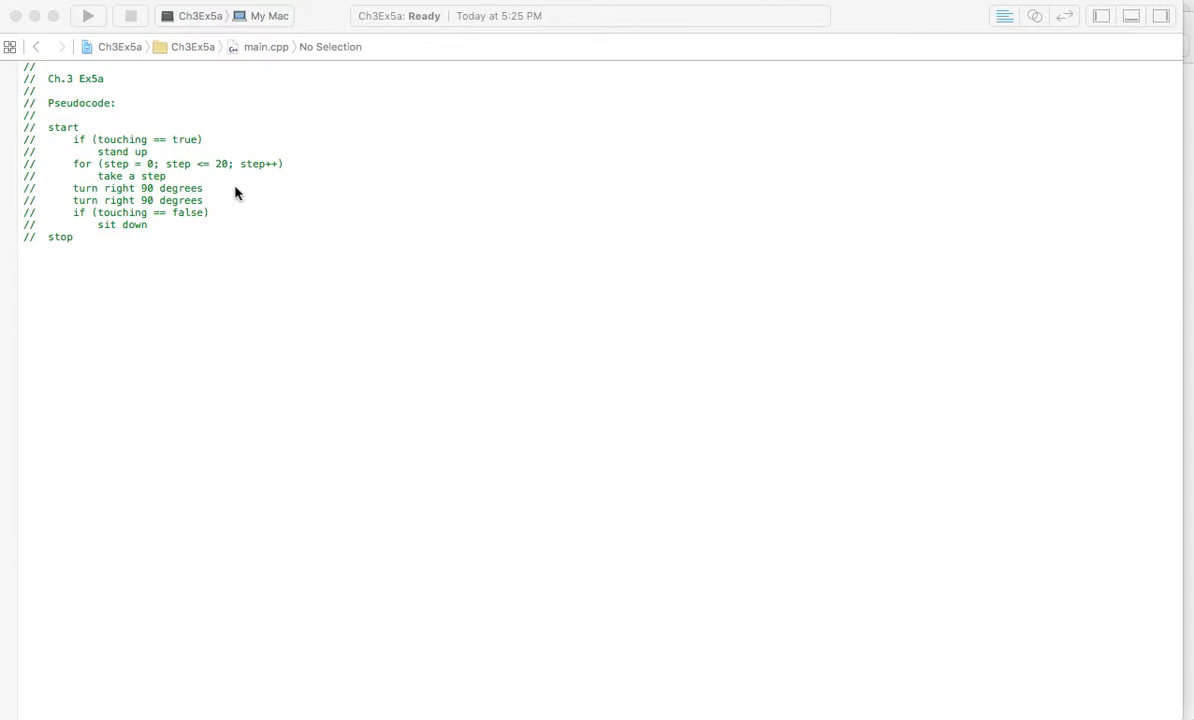
{"action": "mouse_move", "coordinate": [238, 202]}
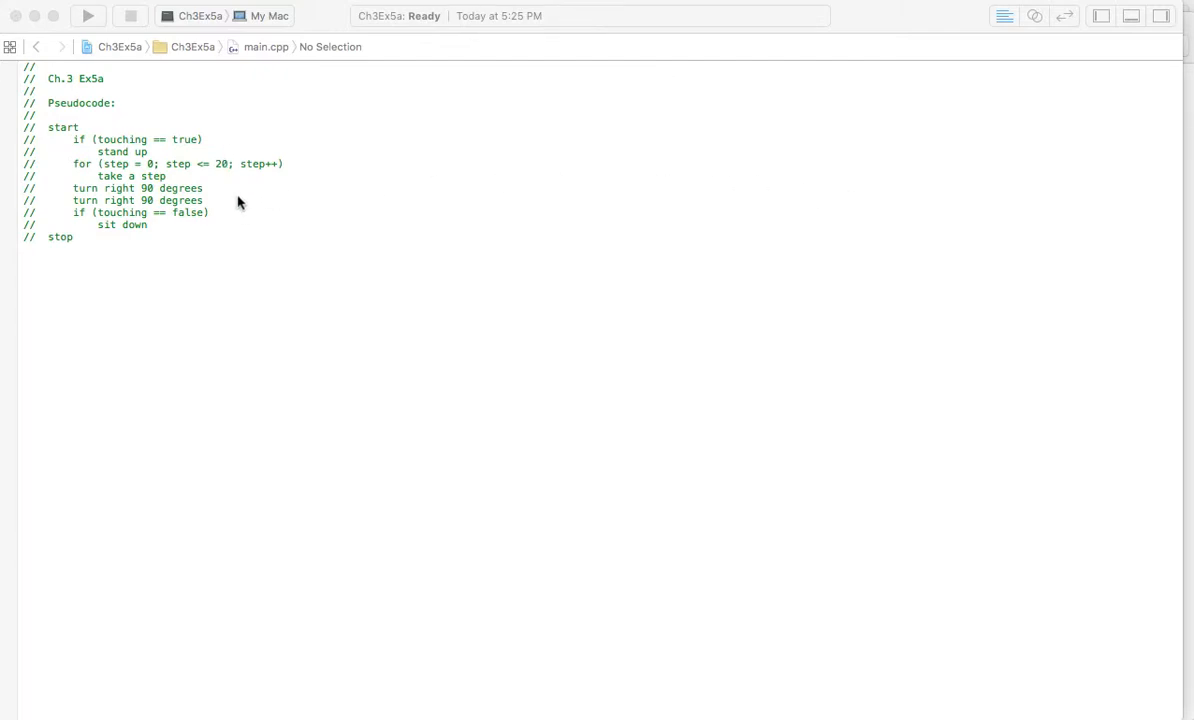
{"action": "mouse_move", "coordinate": [229, 188]}
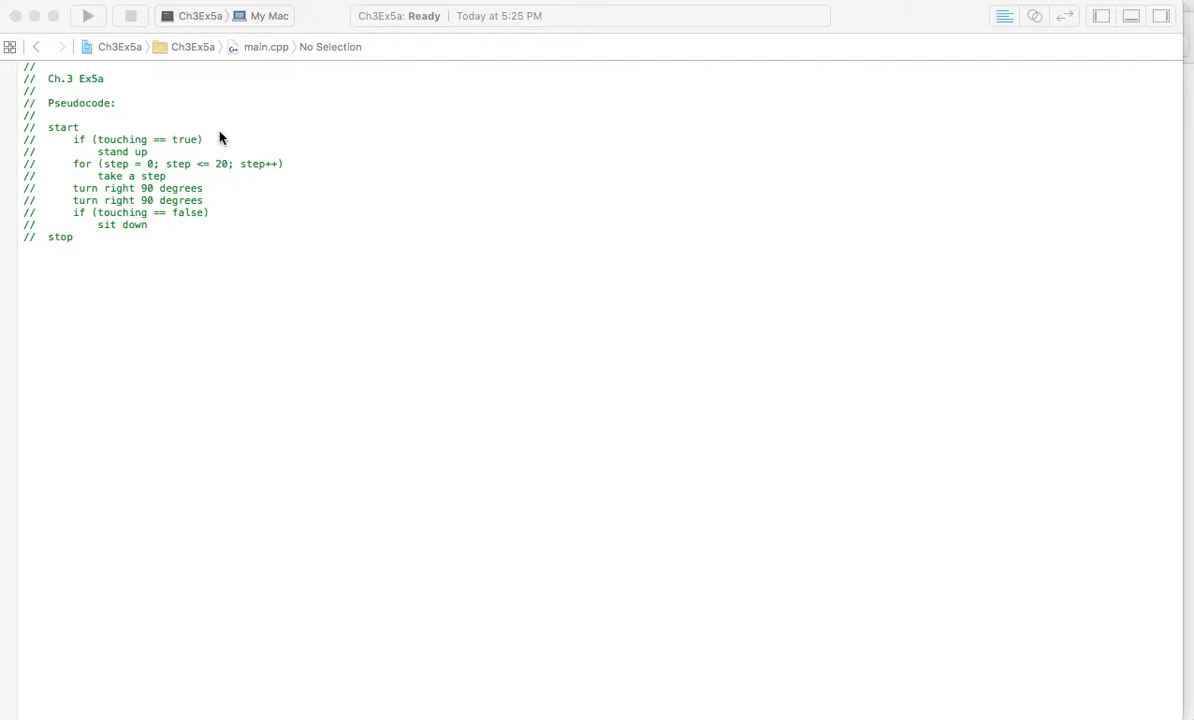
{"action": "mouse_move", "coordinate": [181, 124]}
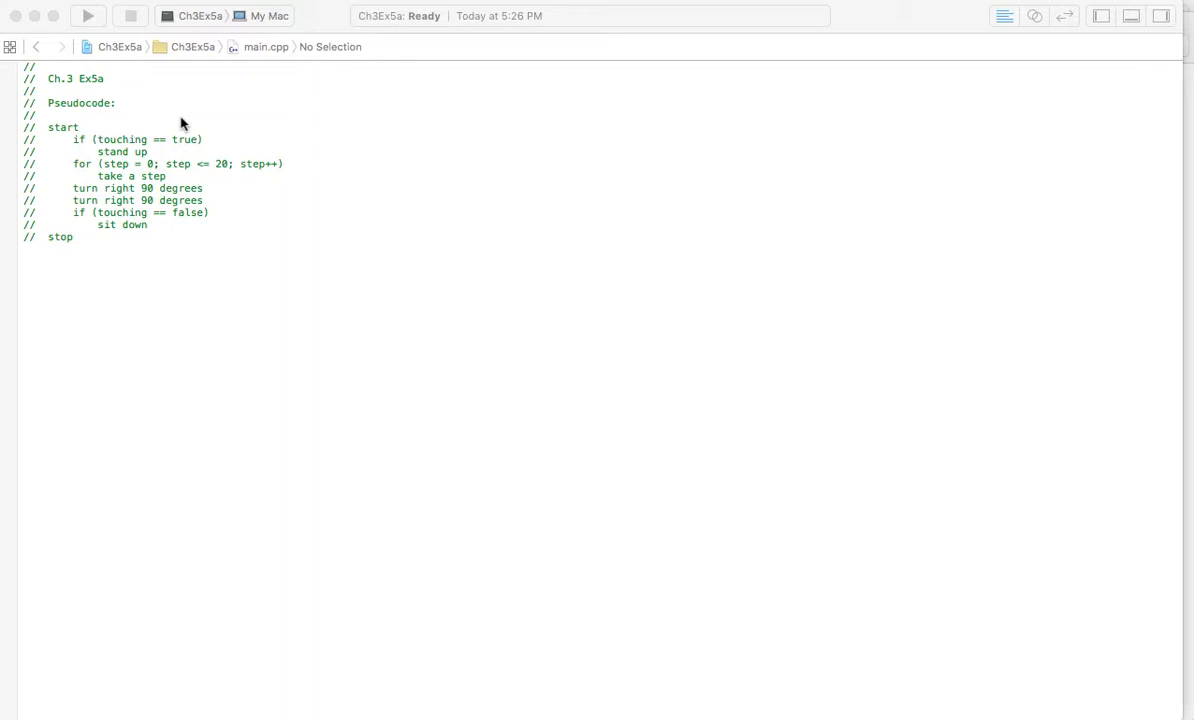
{"action": "mouse_move", "coordinate": [125, 145]}
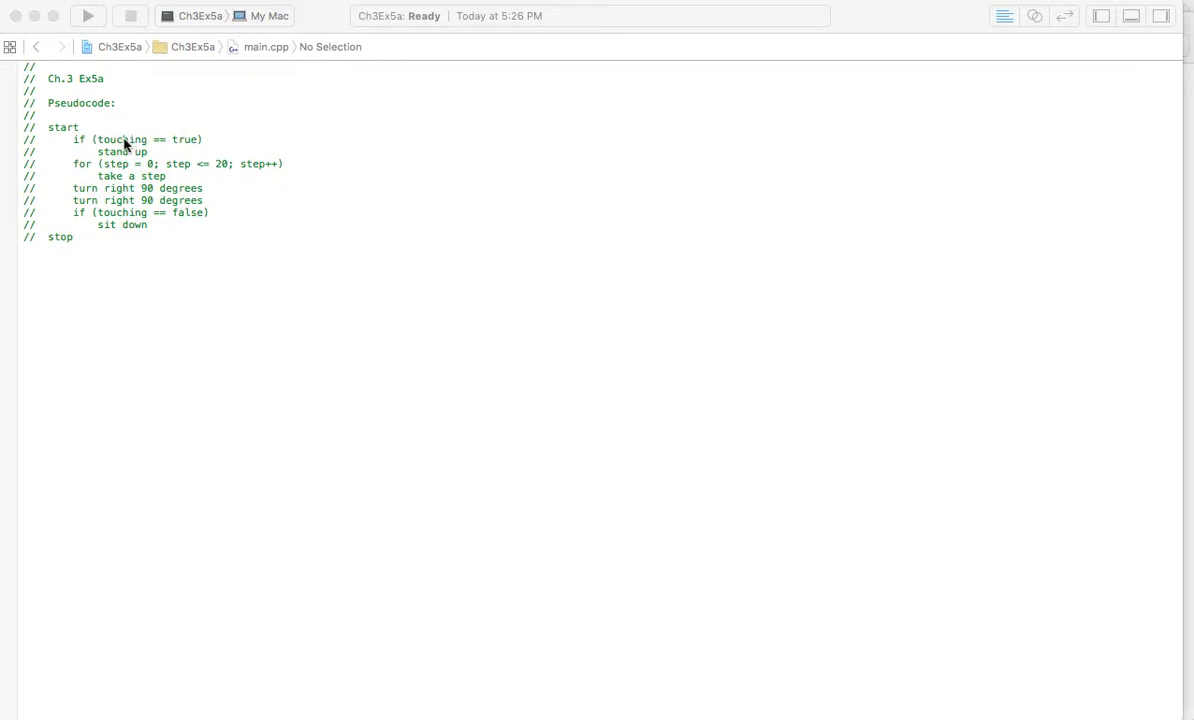
{"action": "mouse_move", "coordinate": [112, 219]}
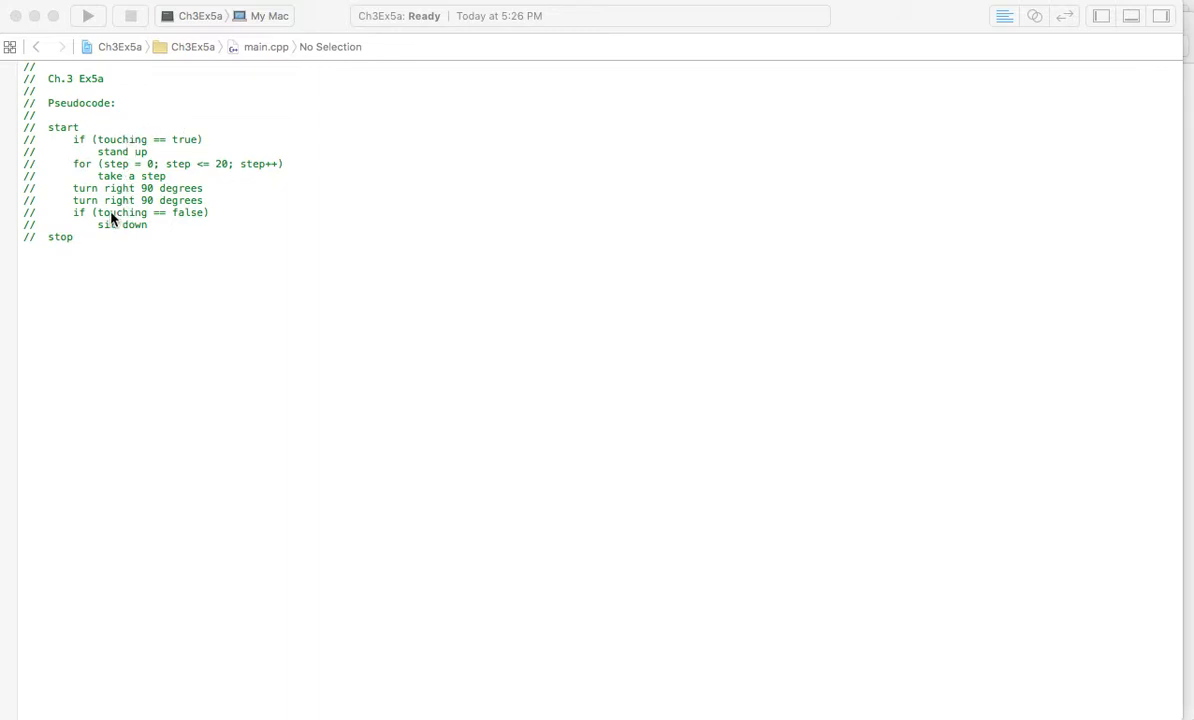
{"action": "mouse_move", "coordinate": [82, 143]}
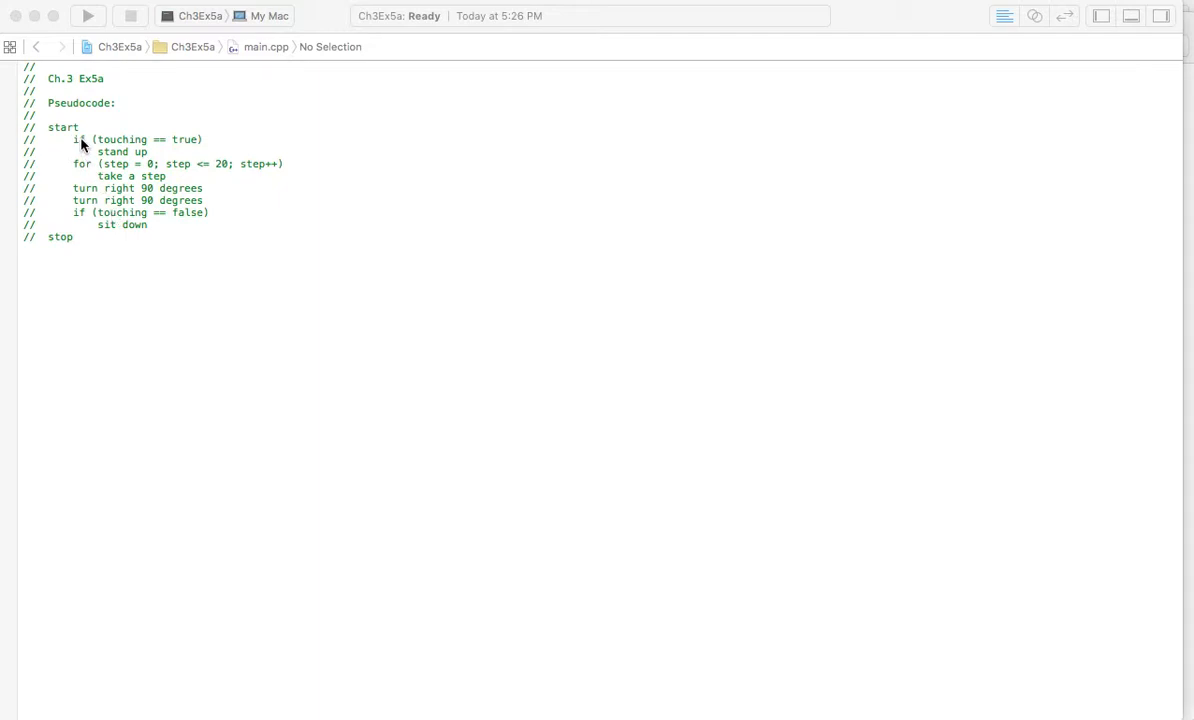
{"action": "mouse_move", "coordinate": [183, 145]}
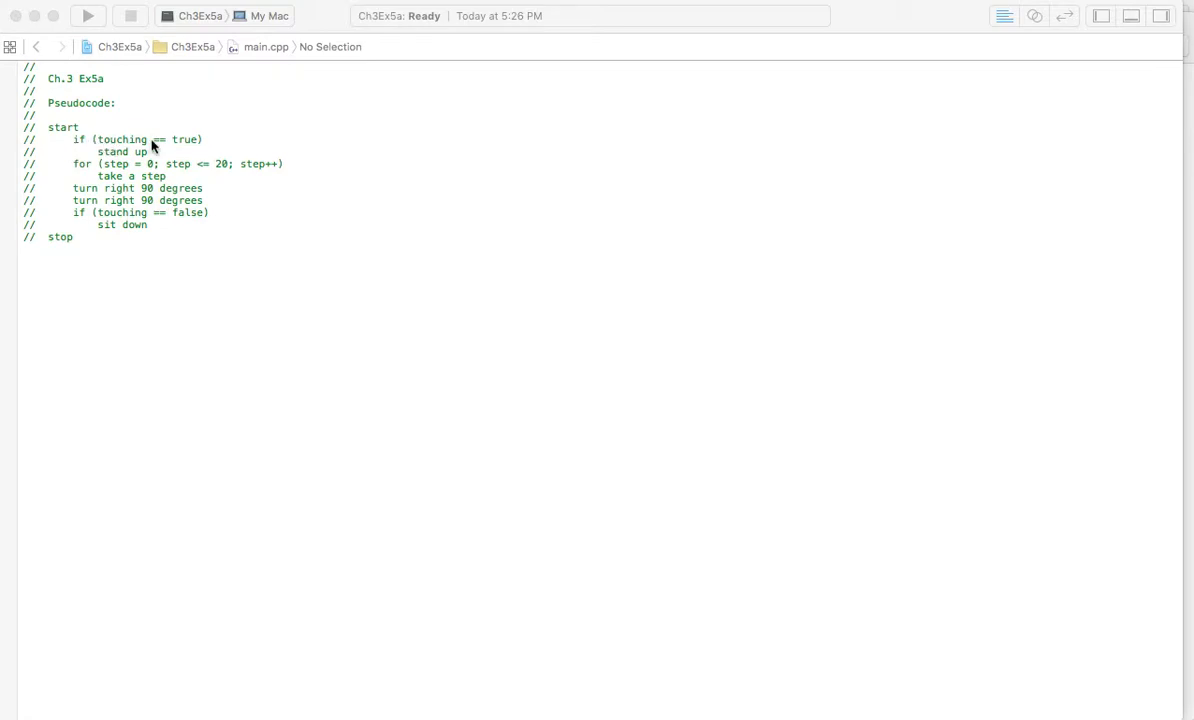
{"action": "mouse_move", "coordinate": [108, 160]}
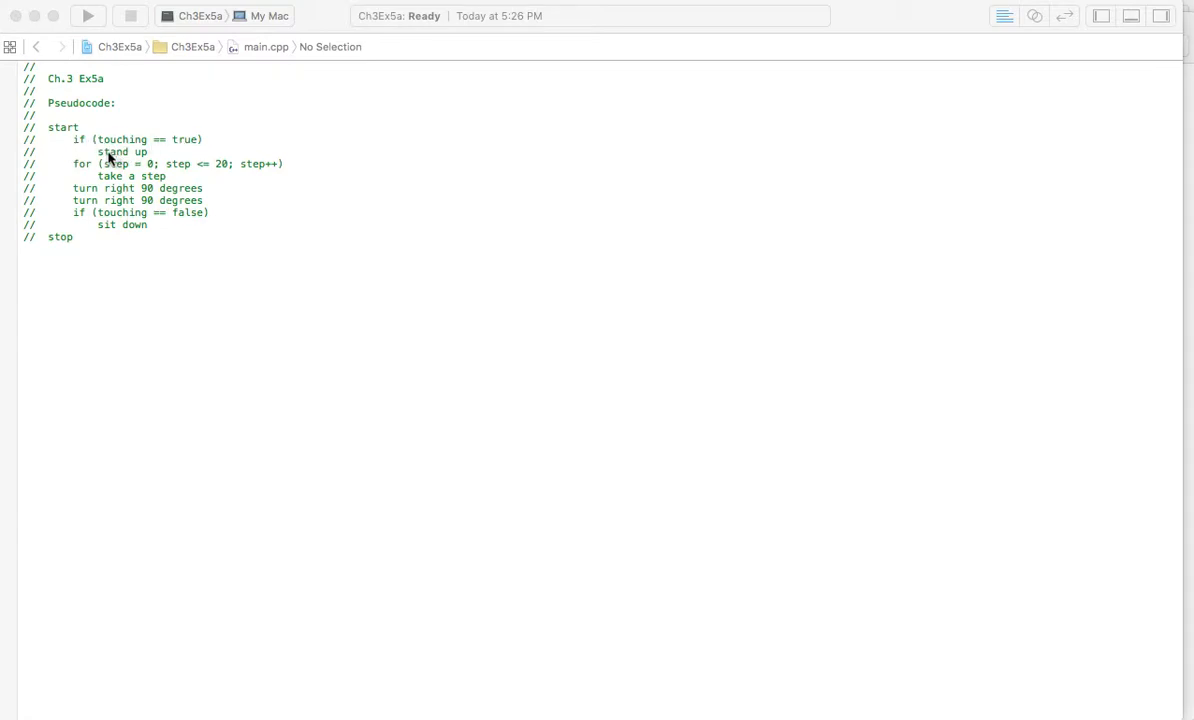
{"action": "mouse_move", "coordinate": [82, 160]}
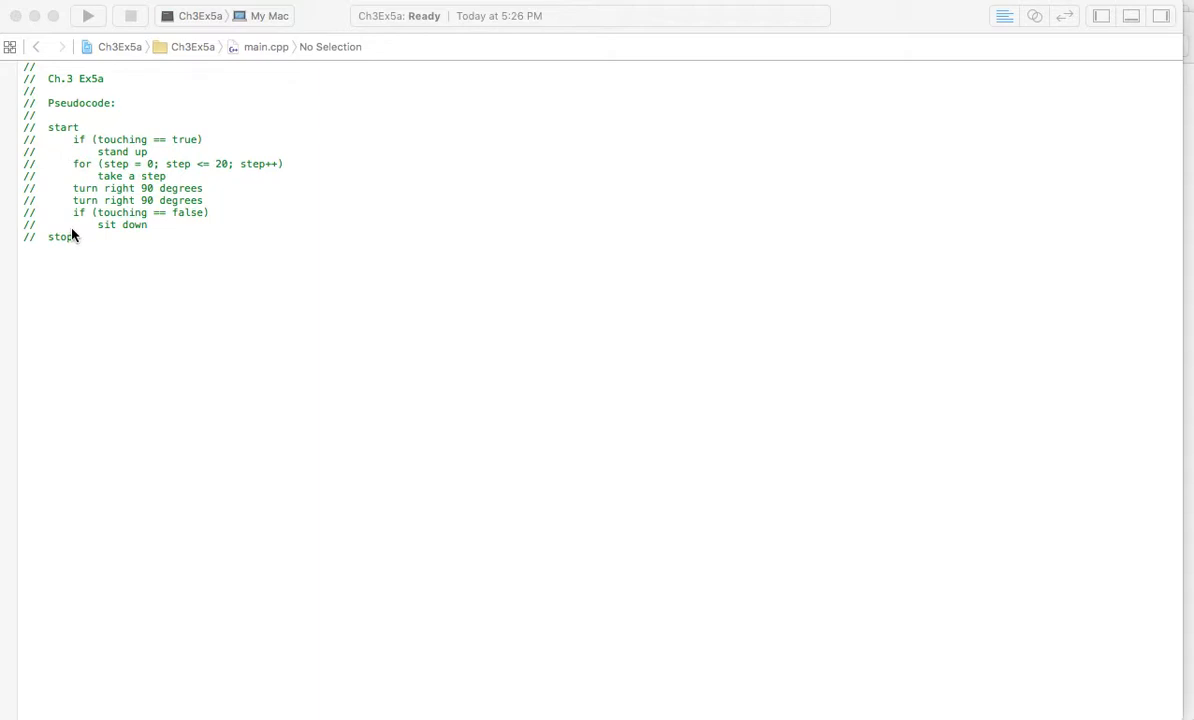
{"action": "mouse_move", "coordinate": [100, 127]}
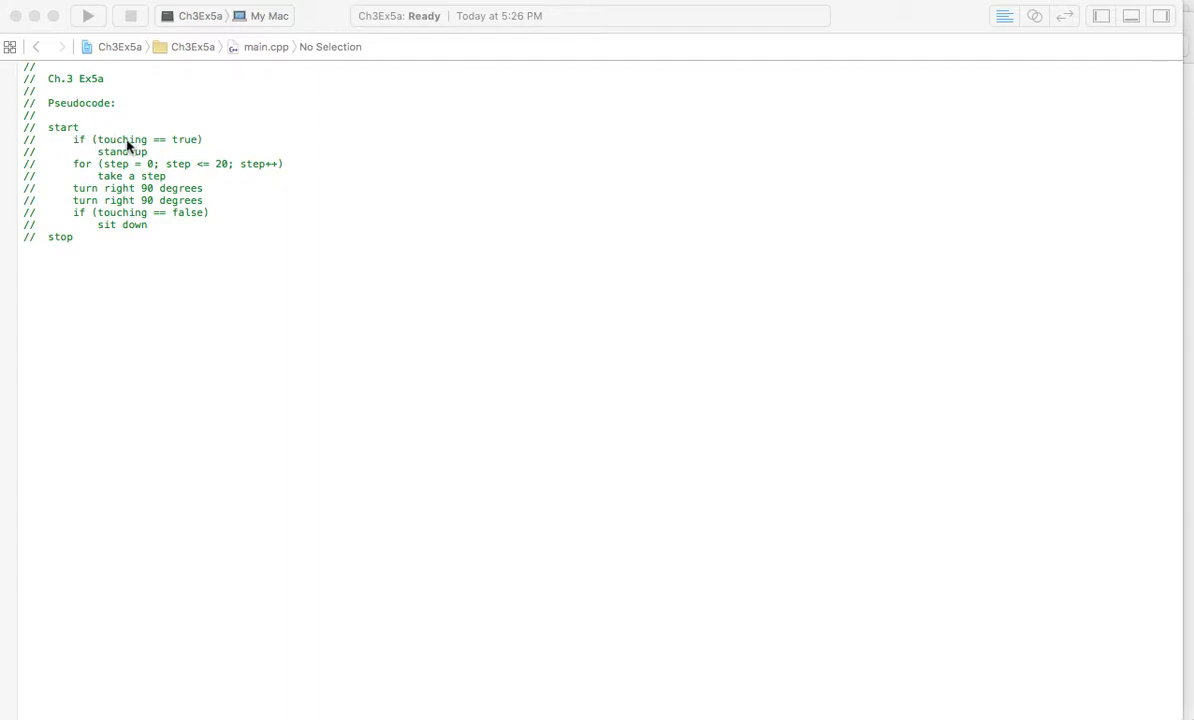
{"action": "mouse_move", "coordinate": [138, 147]}
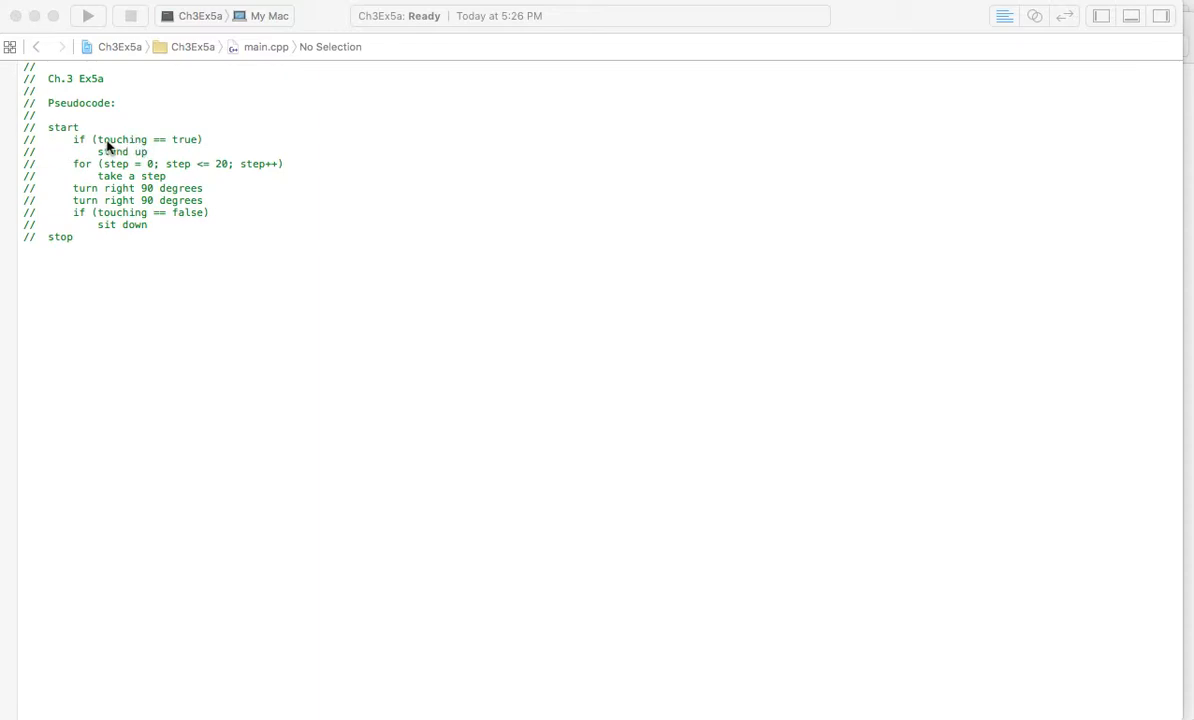
{"action": "mouse_move", "coordinate": [122, 147]}
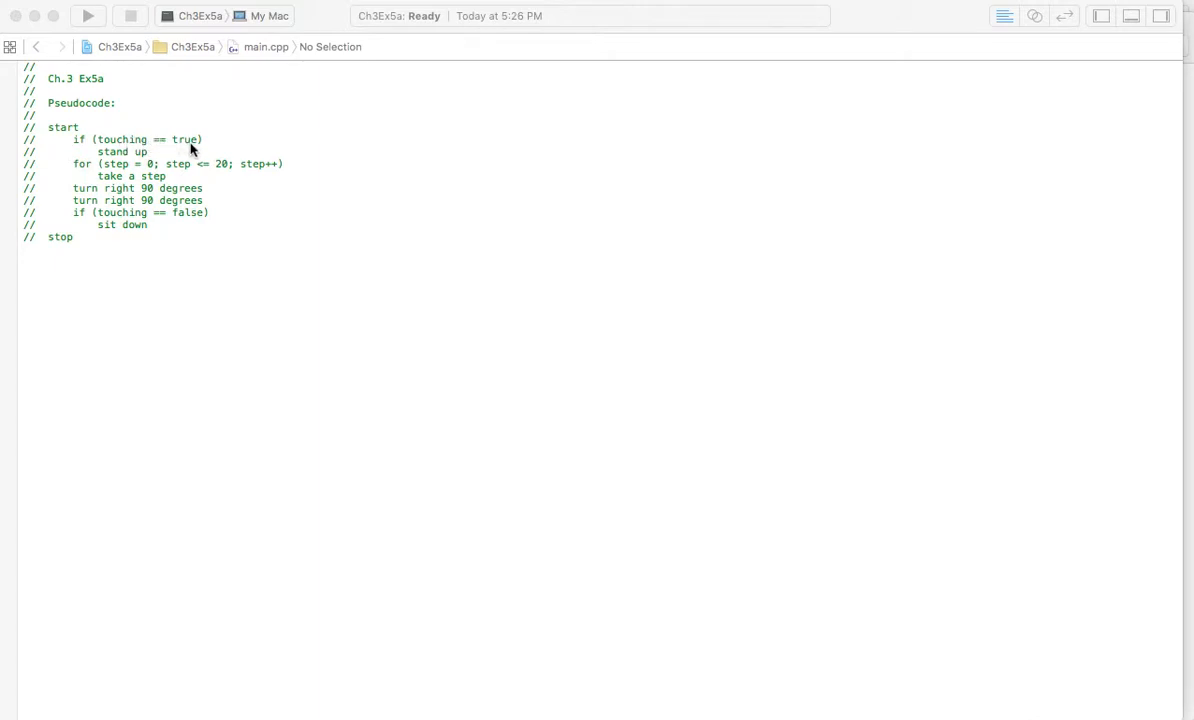
{"action": "mouse_move", "coordinate": [135, 147]}
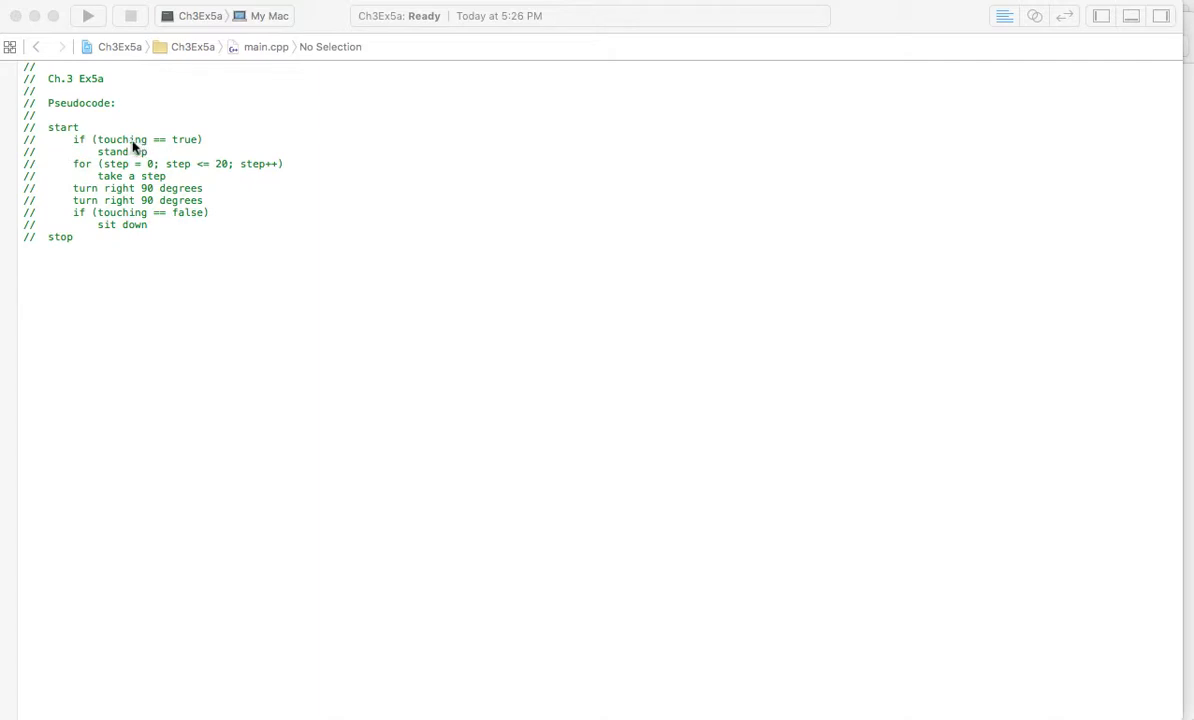
{"action": "mouse_move", "coordinate": [148, 161]}
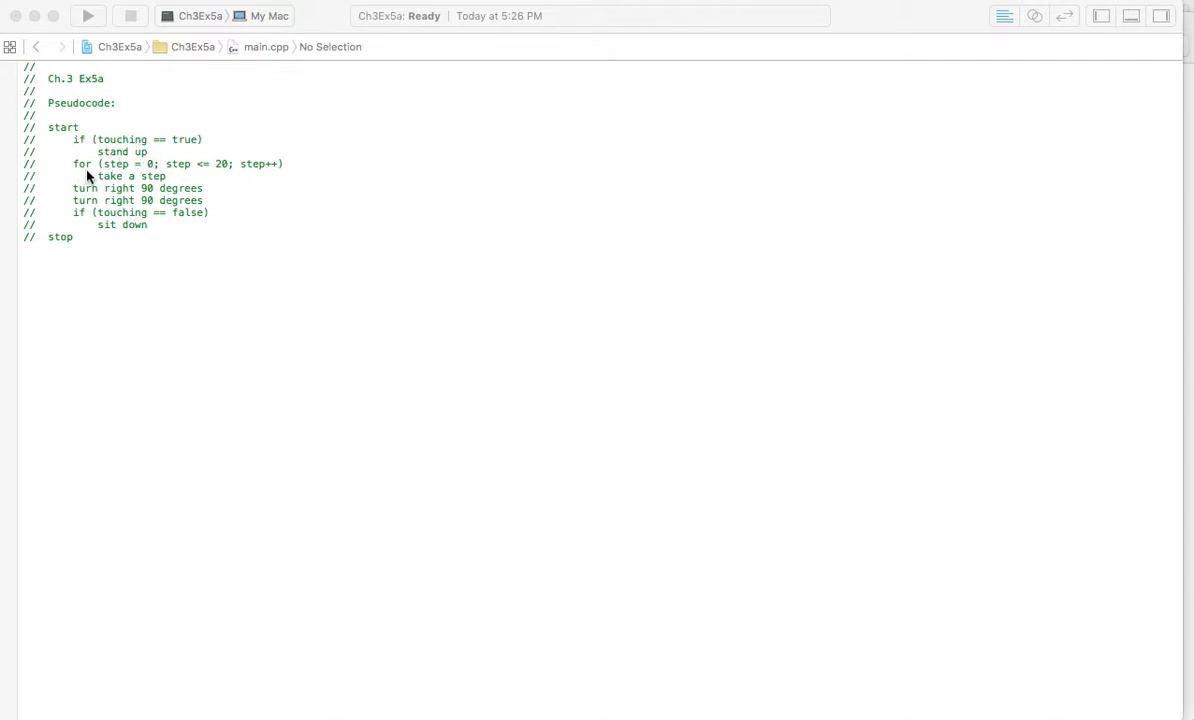
{"action": "mouse_move", "coordinate": [98, 170]}
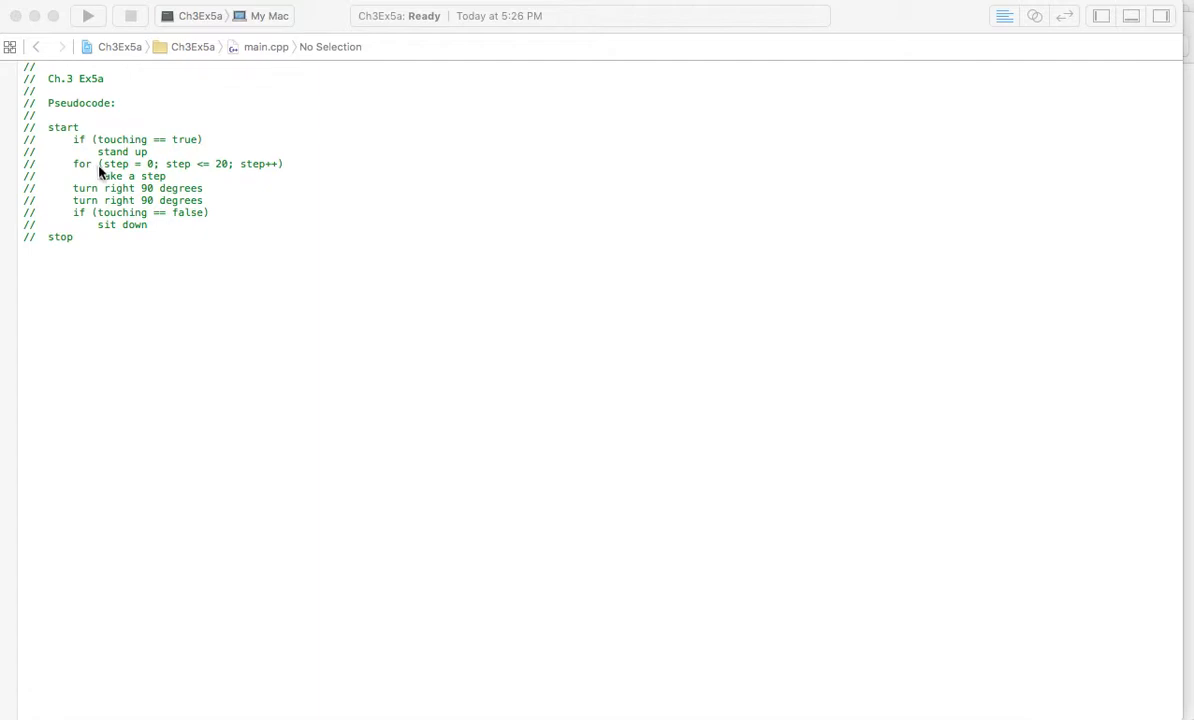
{"action": "mouse_move", "coordinate": [117, 167]}
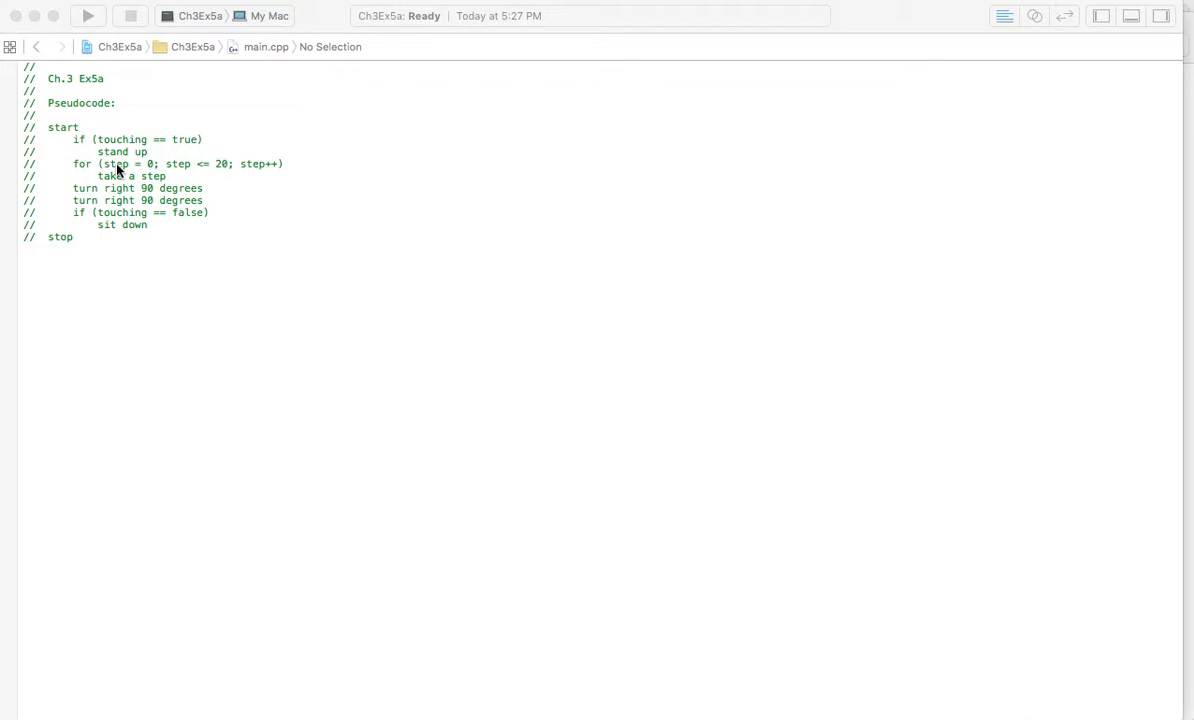
{"action": "mouse_move", "coordinate": [130, 170]}
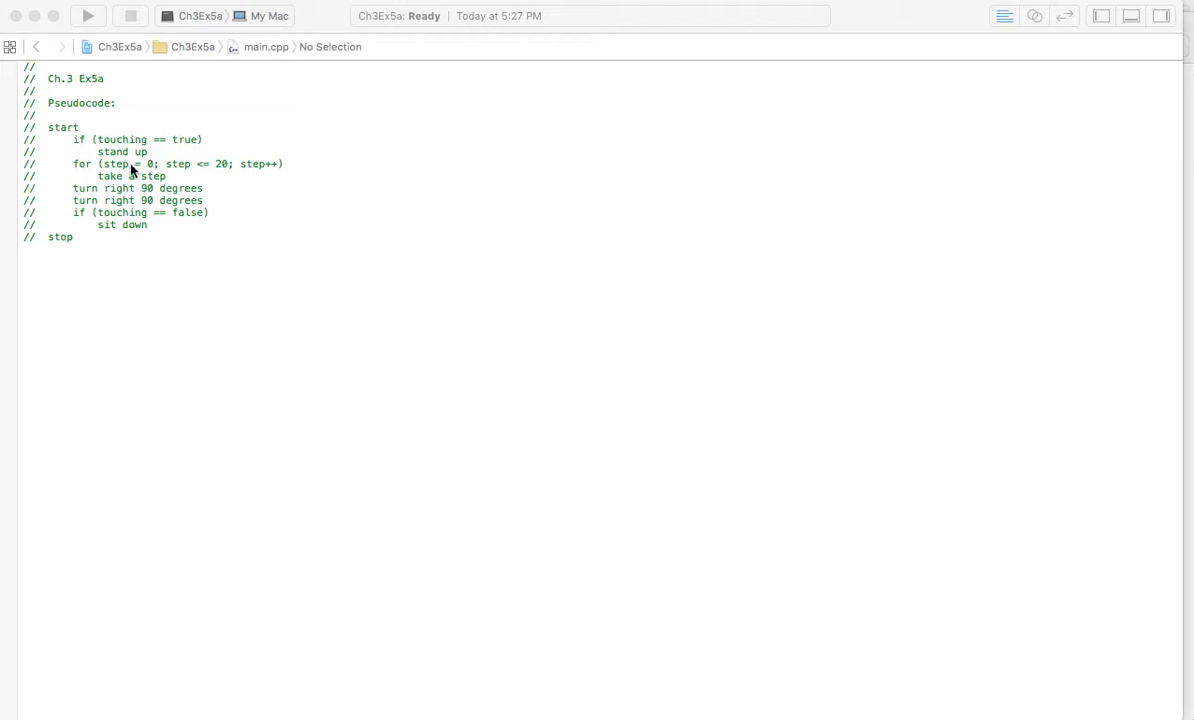
{"action": "mouse_move", "coordinate": [130, 170]}
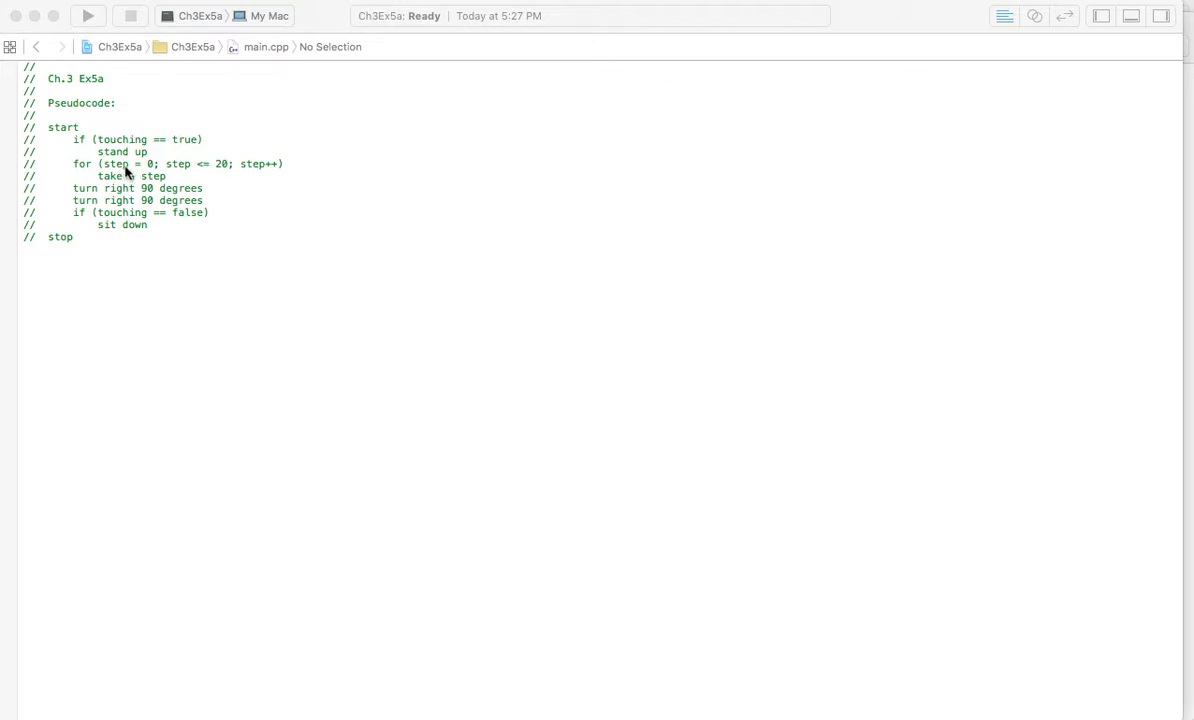
{"action": "mouse_move", "coordinate": [123, 174]}
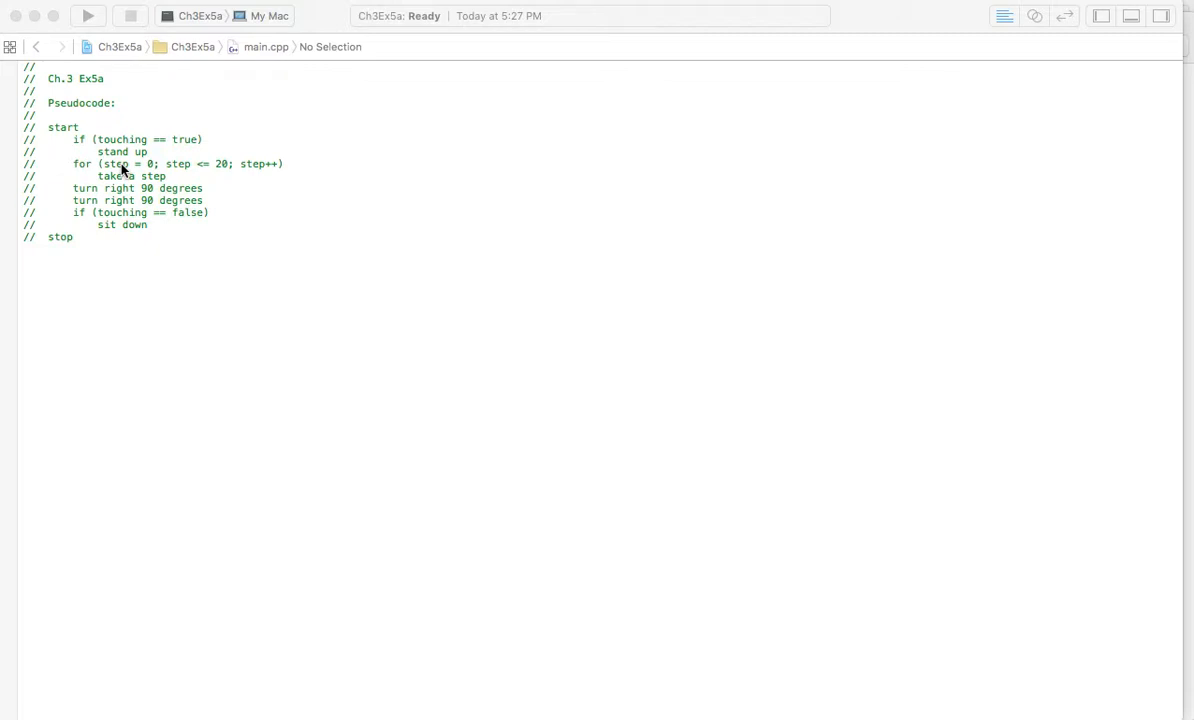
{"action": "mouse_move", "coordinate": [110, 170]}
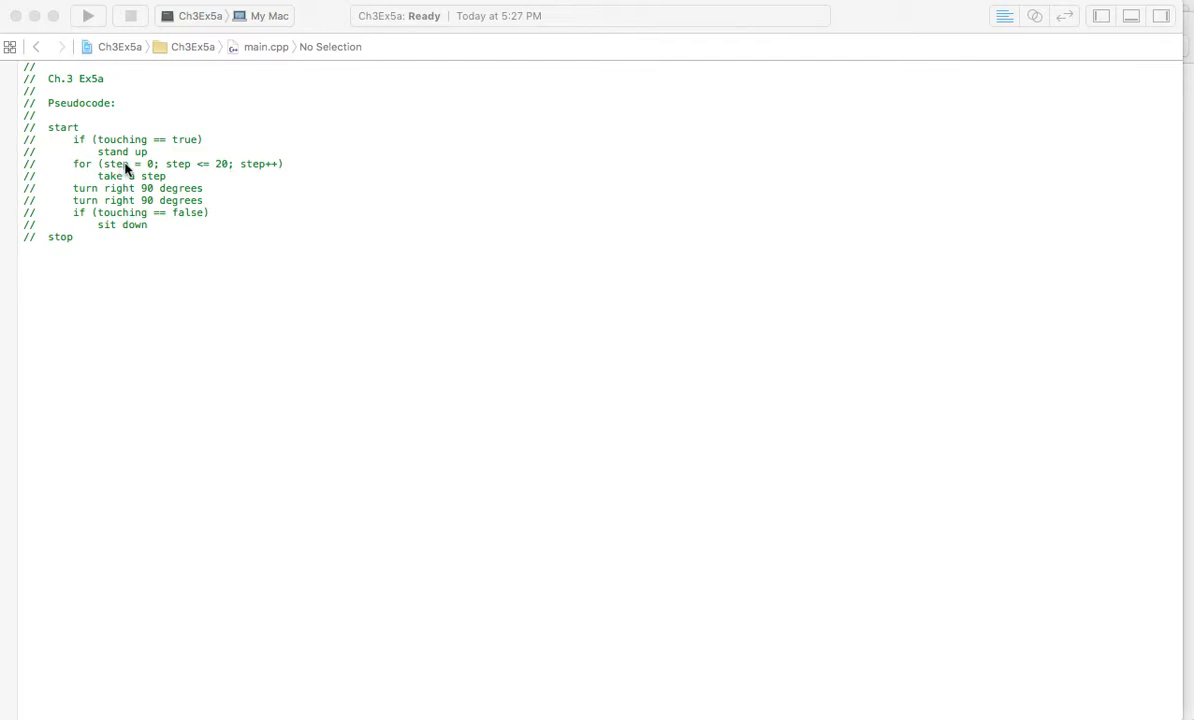
{"action": "mouse_move", "coordinate": [145, 175]}
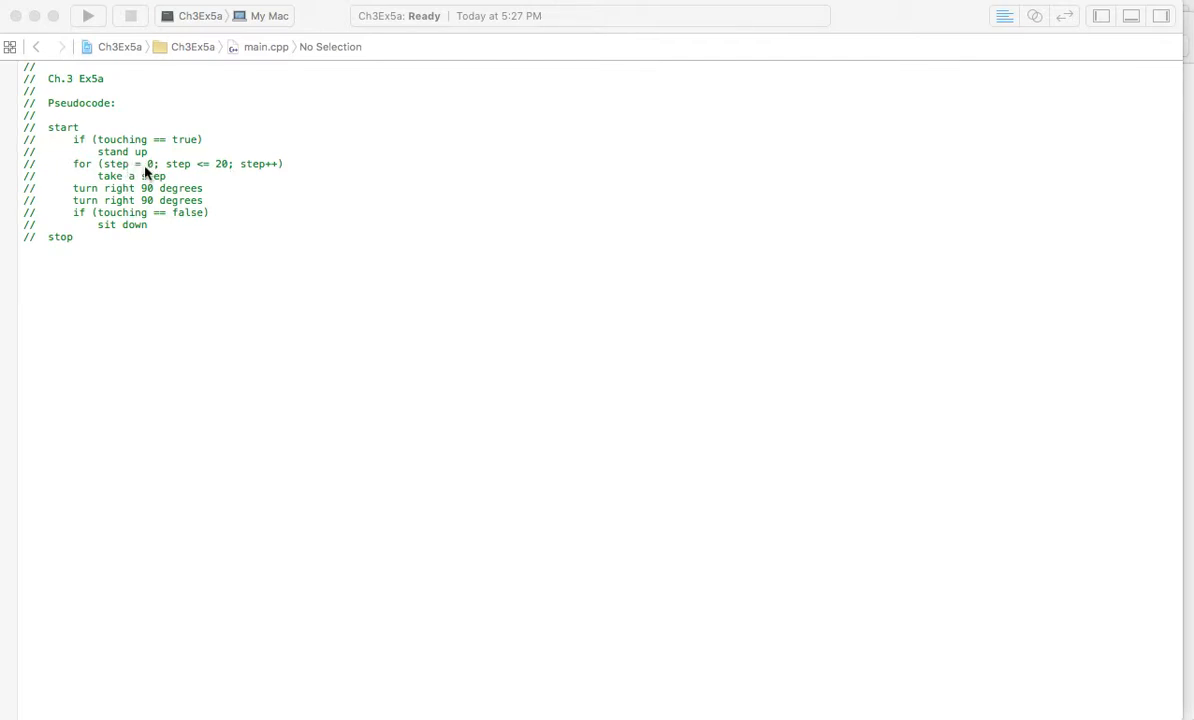
{"action": "mouse_move", "coordinate": [107, 158]}
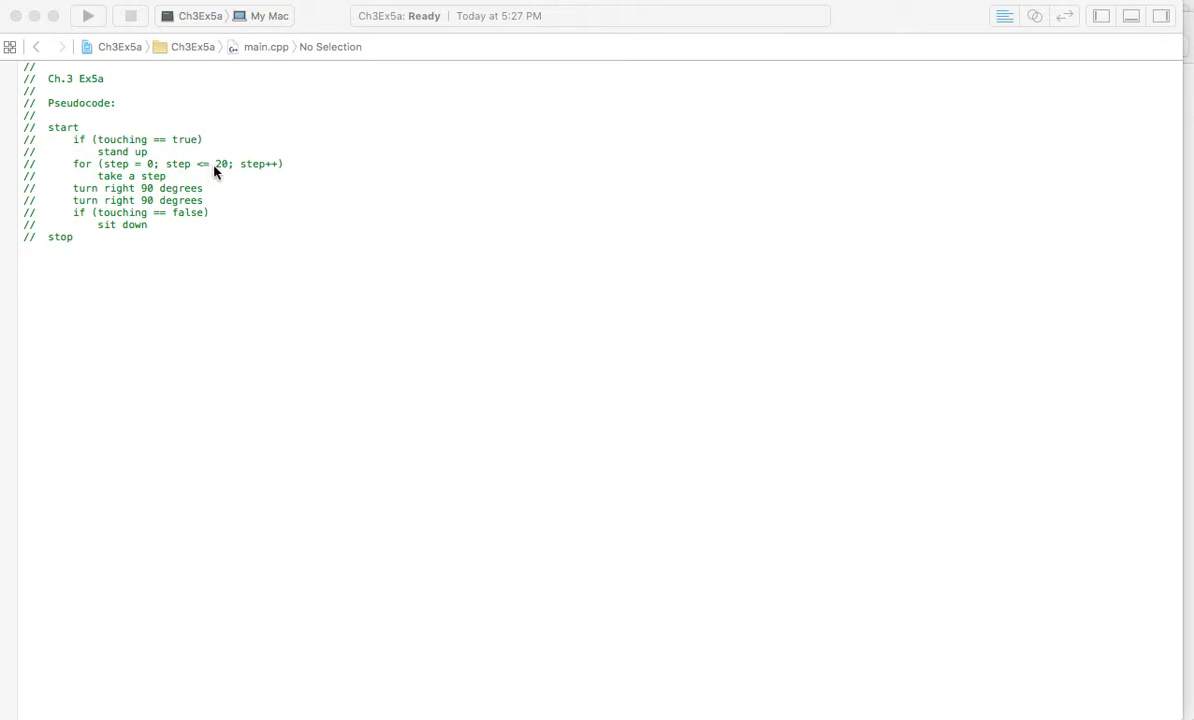
{"action": "mouse_move", "coordinate": [263, 175]}
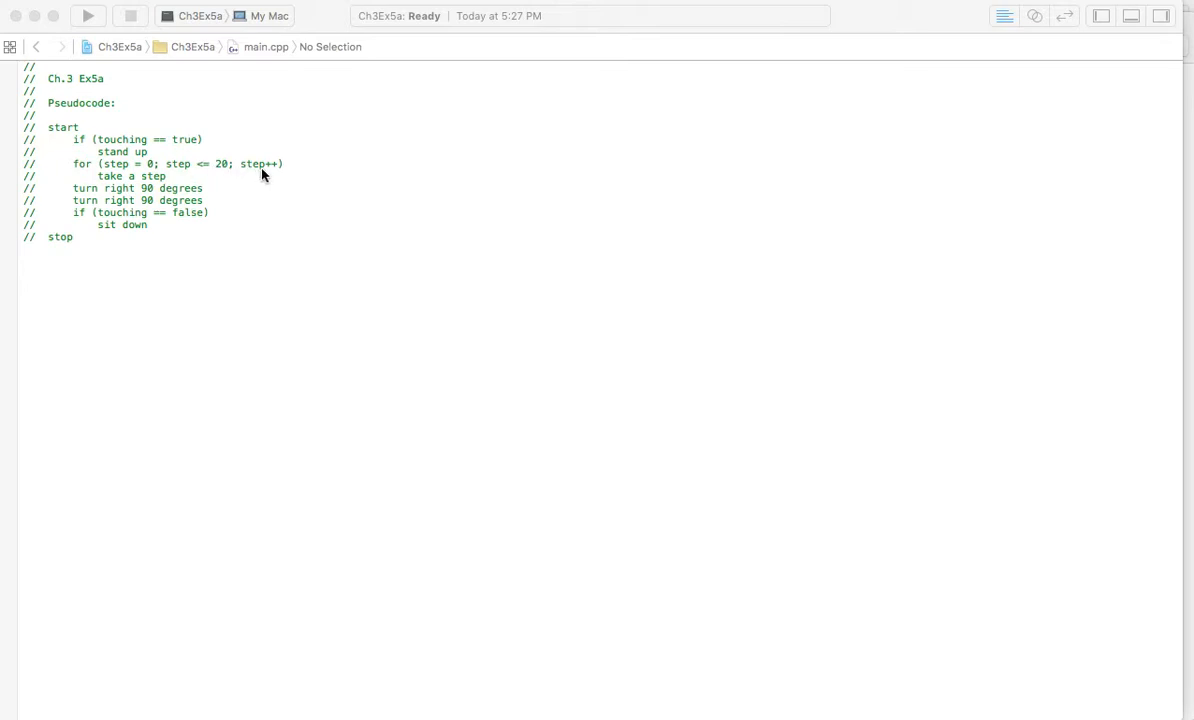
{"action": "mouse_move", "coordinate": [264, 174]}
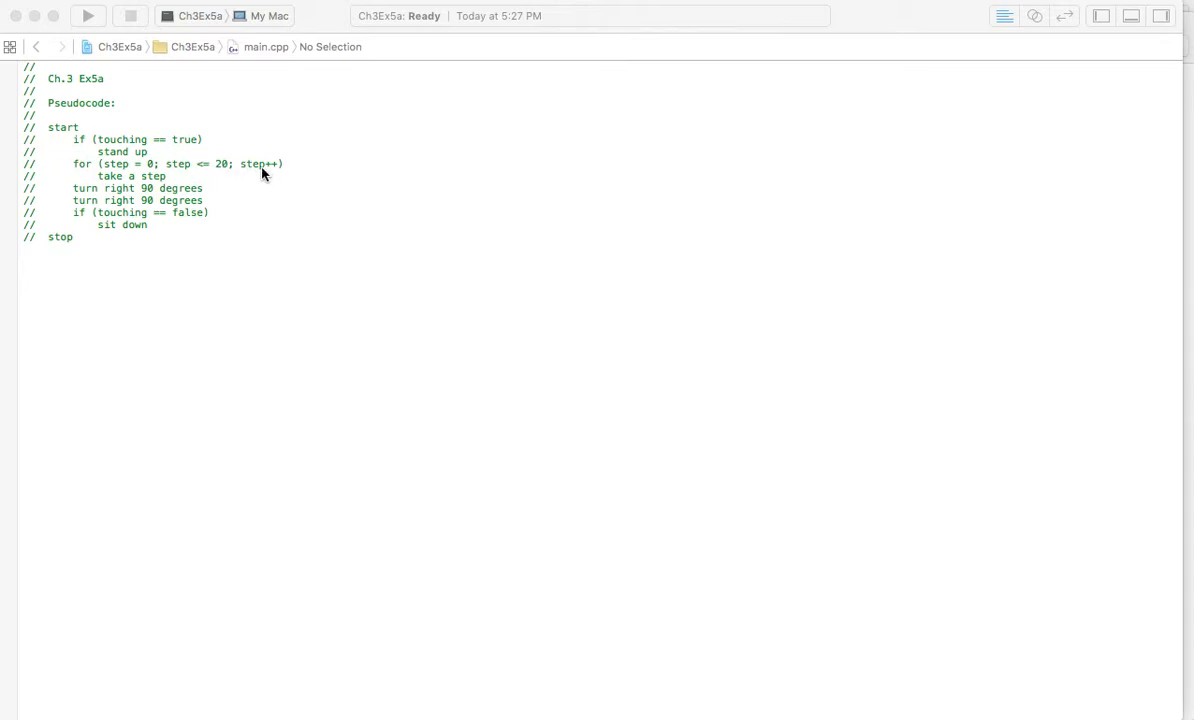
{"action": "mouse_move", "coordinate": [103, 178]}
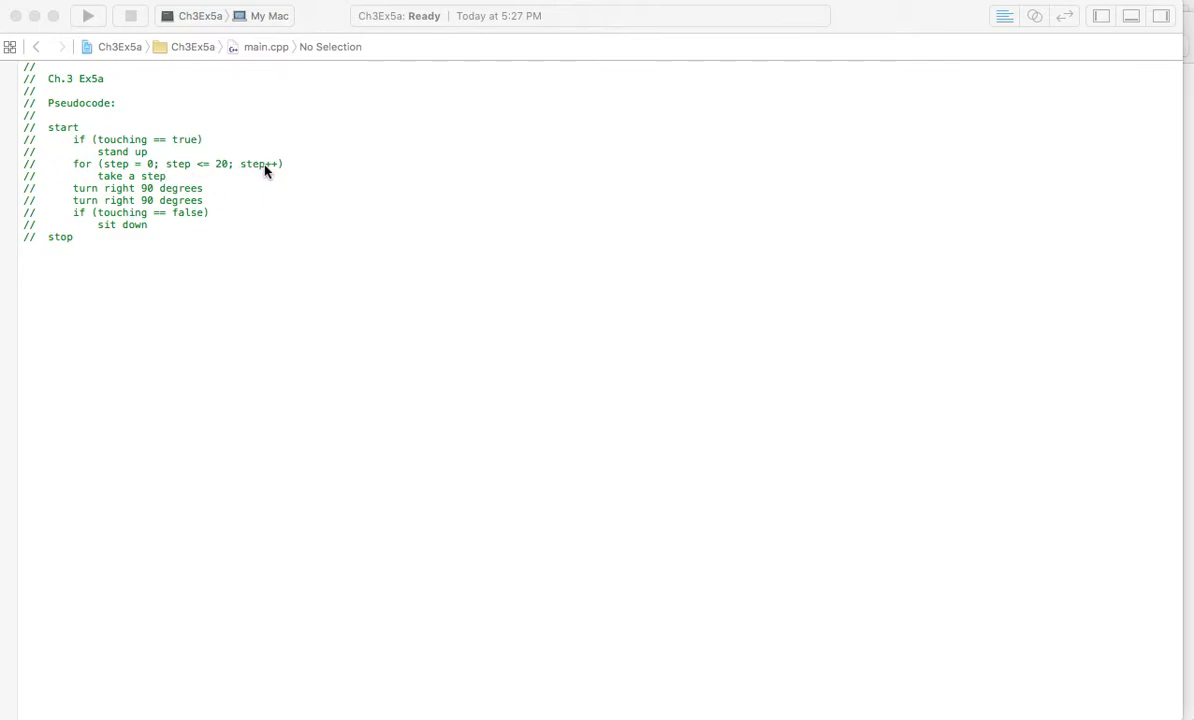
{"action": "mouse_move", "coordinate": [155, 181]}
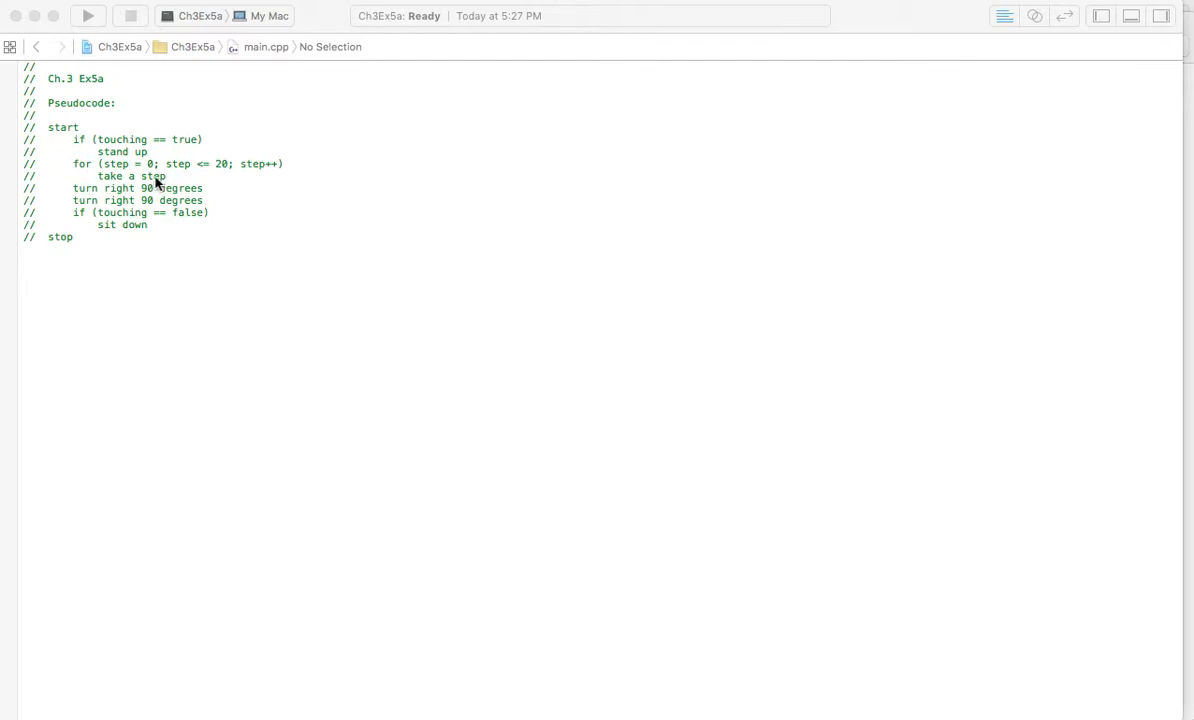
{"action": "mouse_move", "coordinate": [173, 186]}
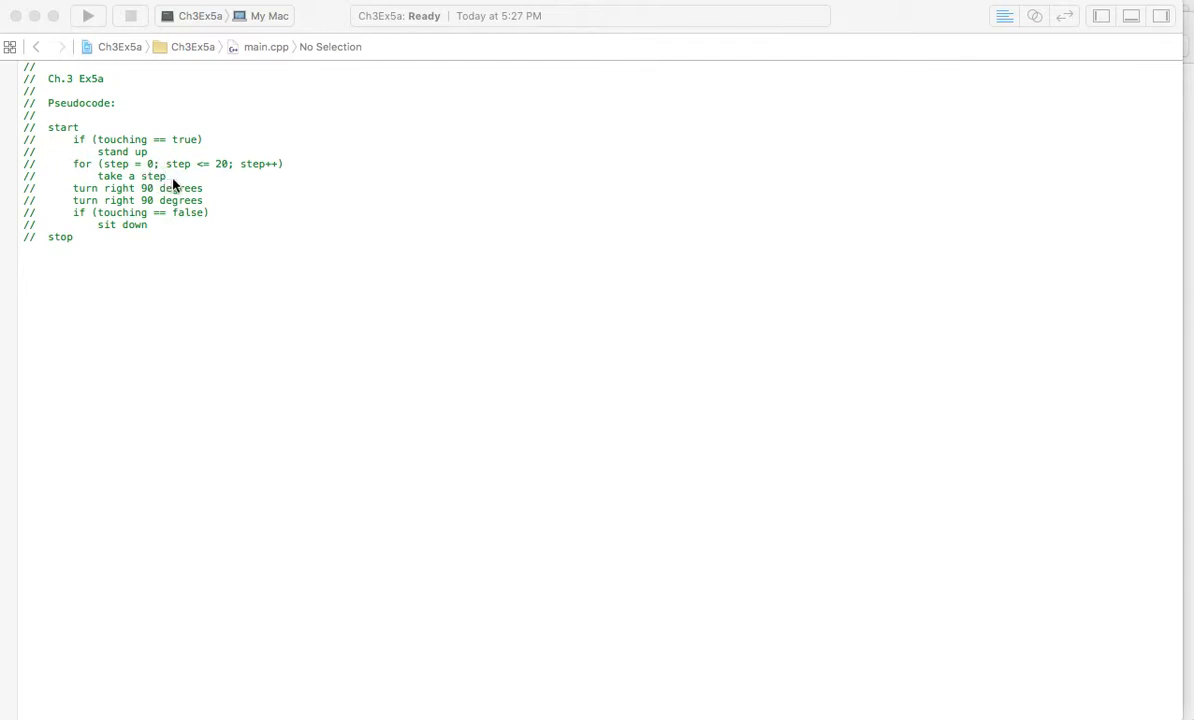
{"action": "mouse_move", "coordinate": [160, 183]}
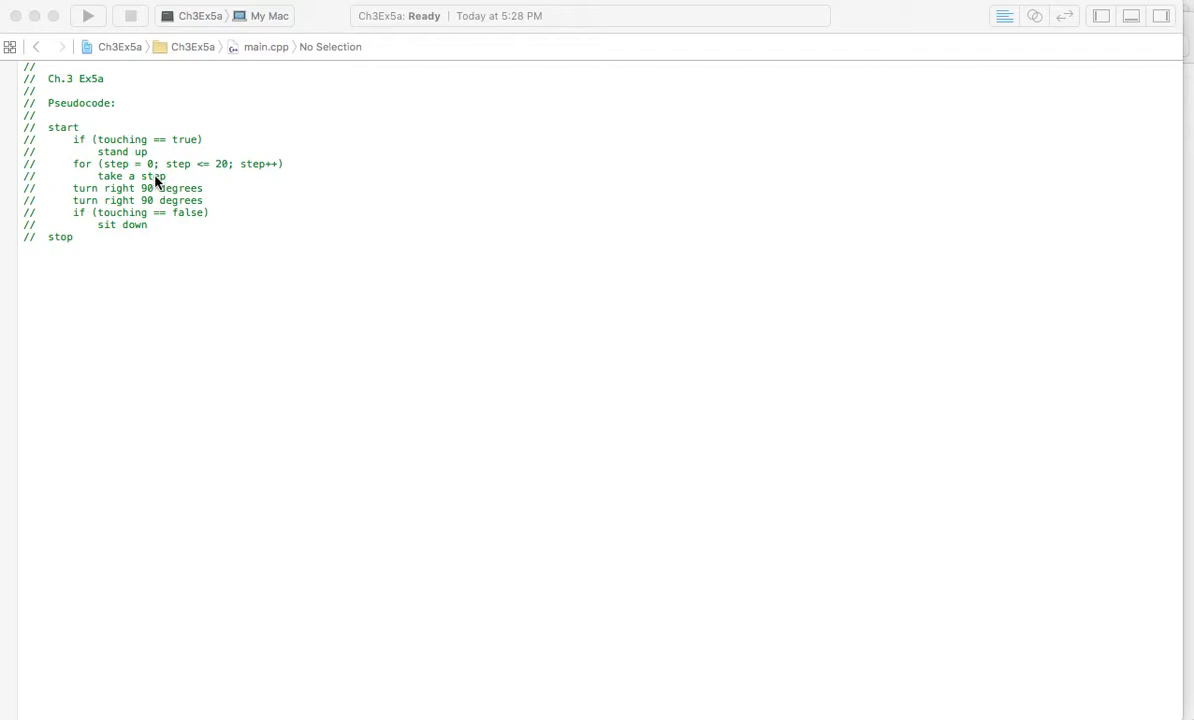
{"action": "mouse_move", "coordinate": [213, 170]}
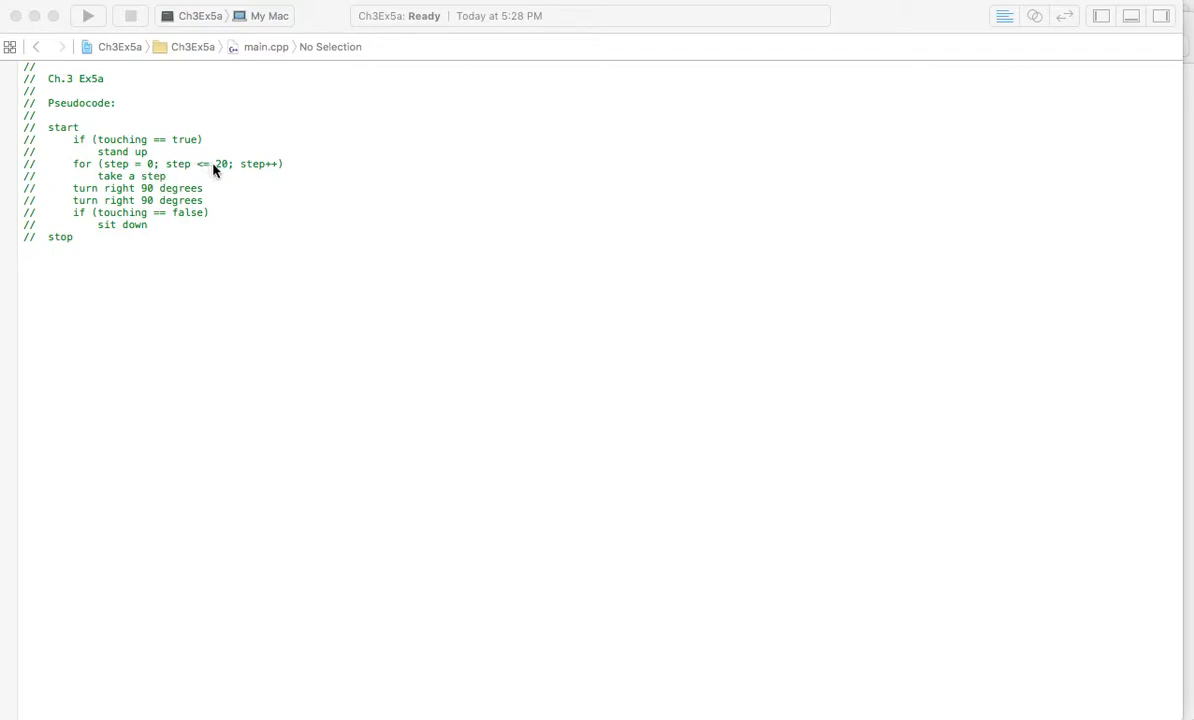
{"action": "mouse_move", "coordinate": [110, 190]}
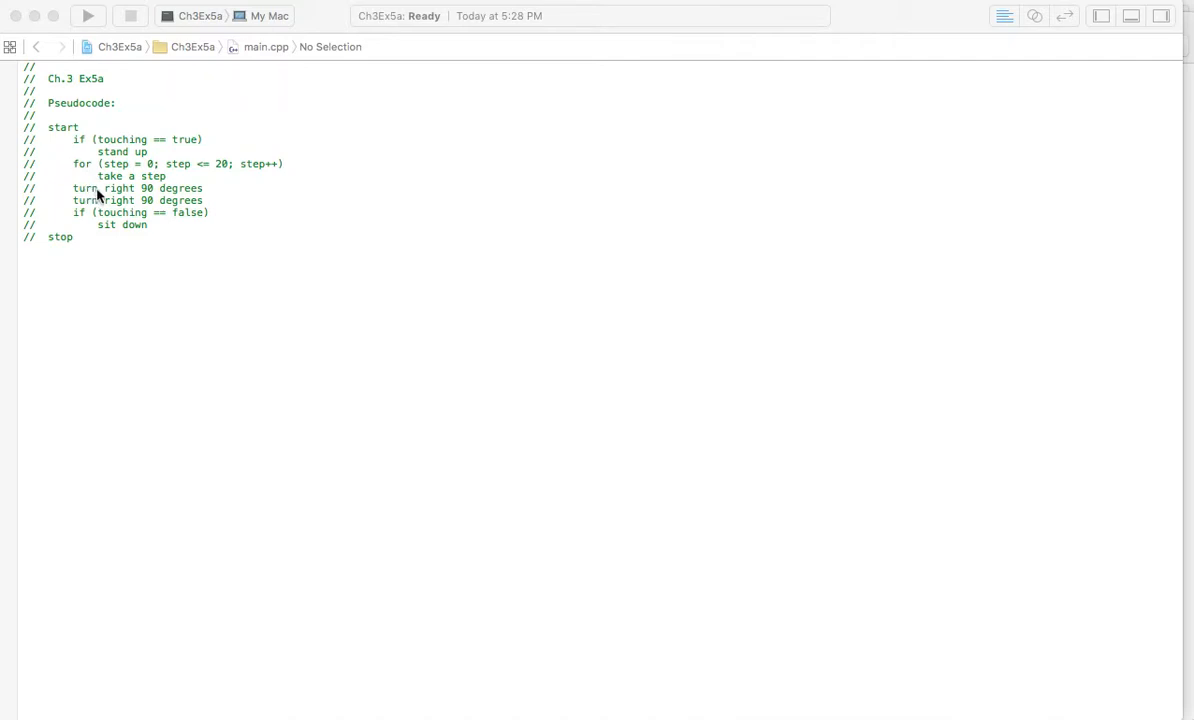
{"action": "mouse_move", "coordinate": [130, 208]}
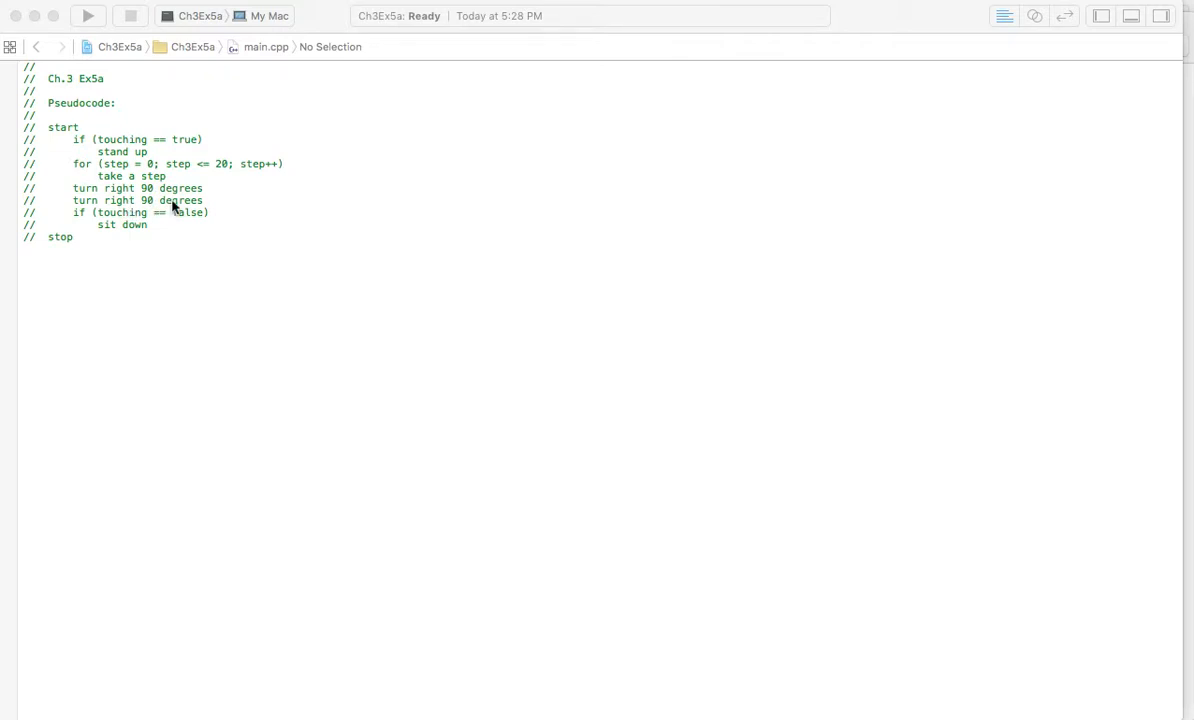
{"action": "mouse_move", "coordinate": [120, 217]}
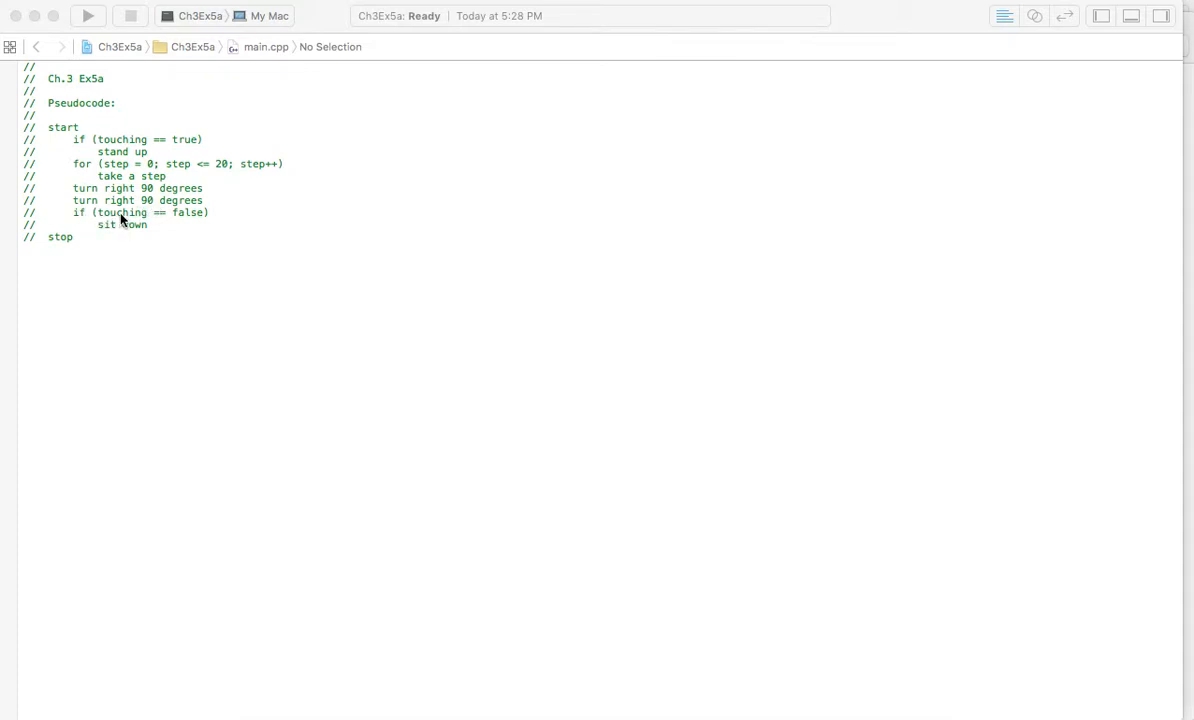
{"action": "mouse_move", "coordinate": [182, 221]}
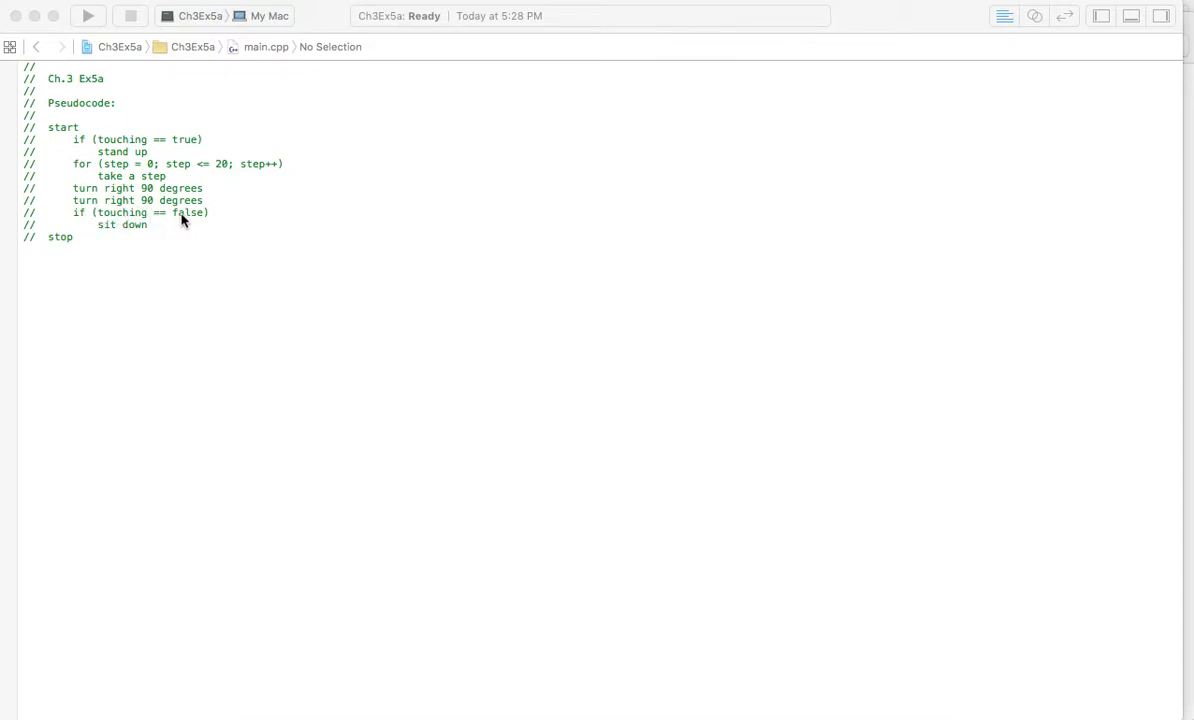
{"action": "mouse_move", "coordinate": [136, 233]}
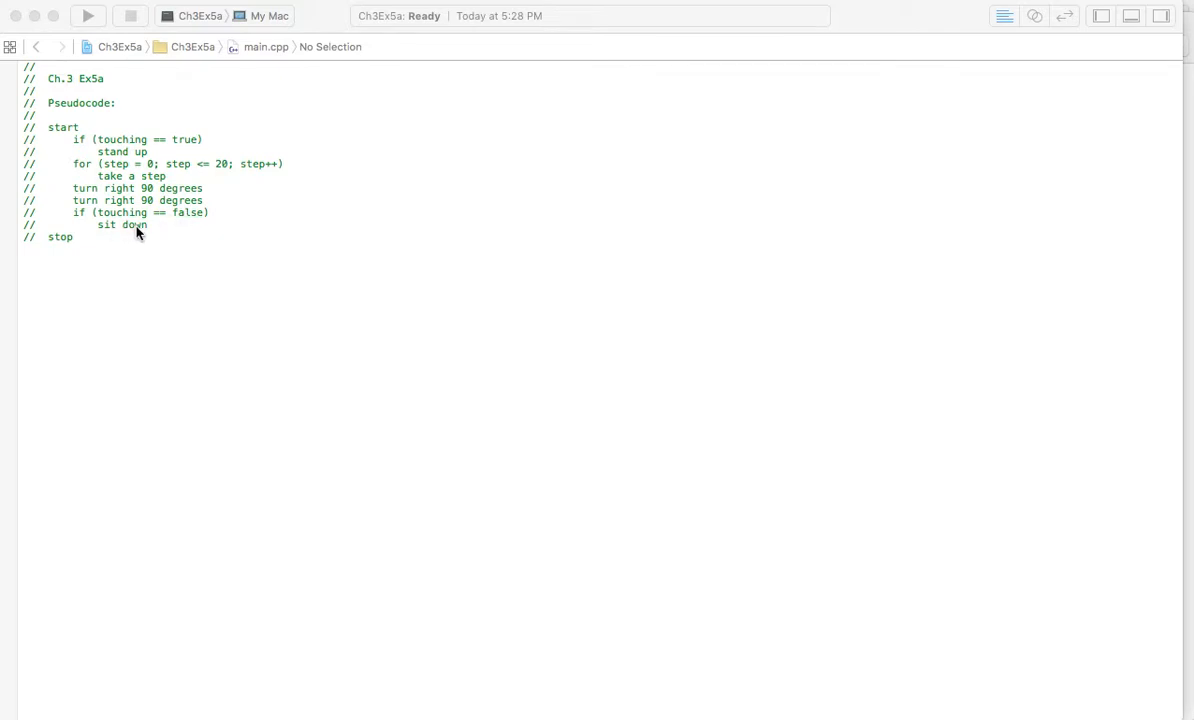
{"action": "mouse_move", "coordinate": [145, 248]}
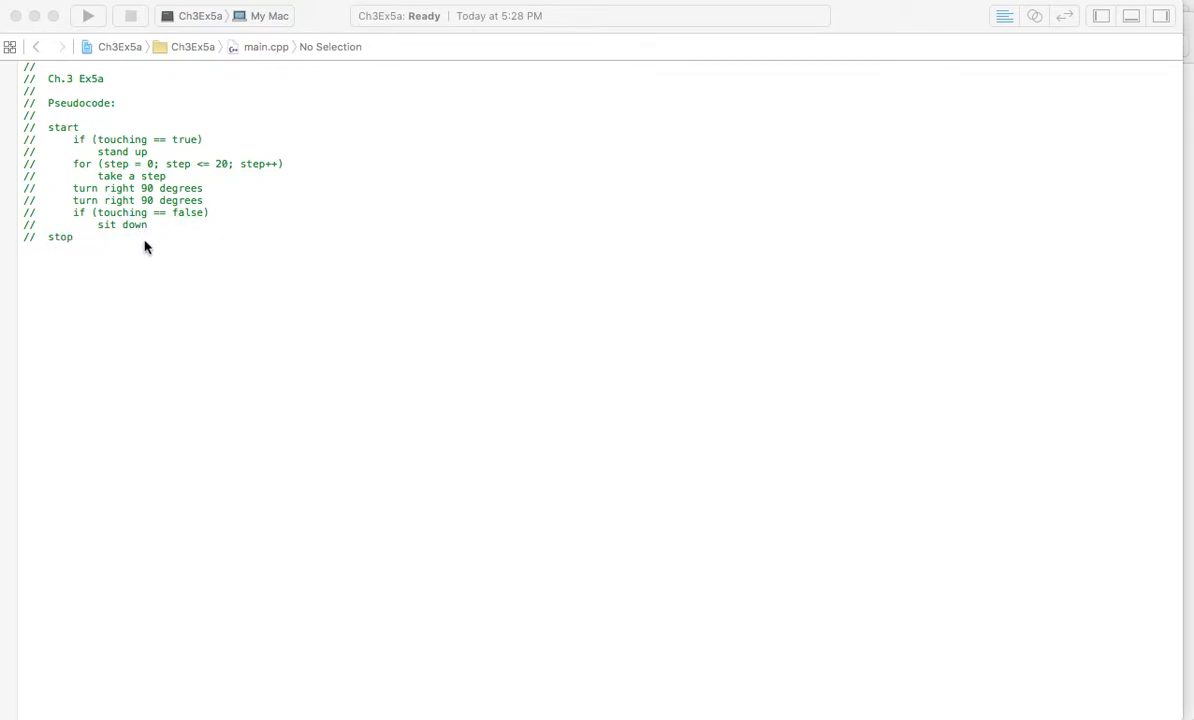
{"action": "mouse_move", "coordinate": [240, 205]}
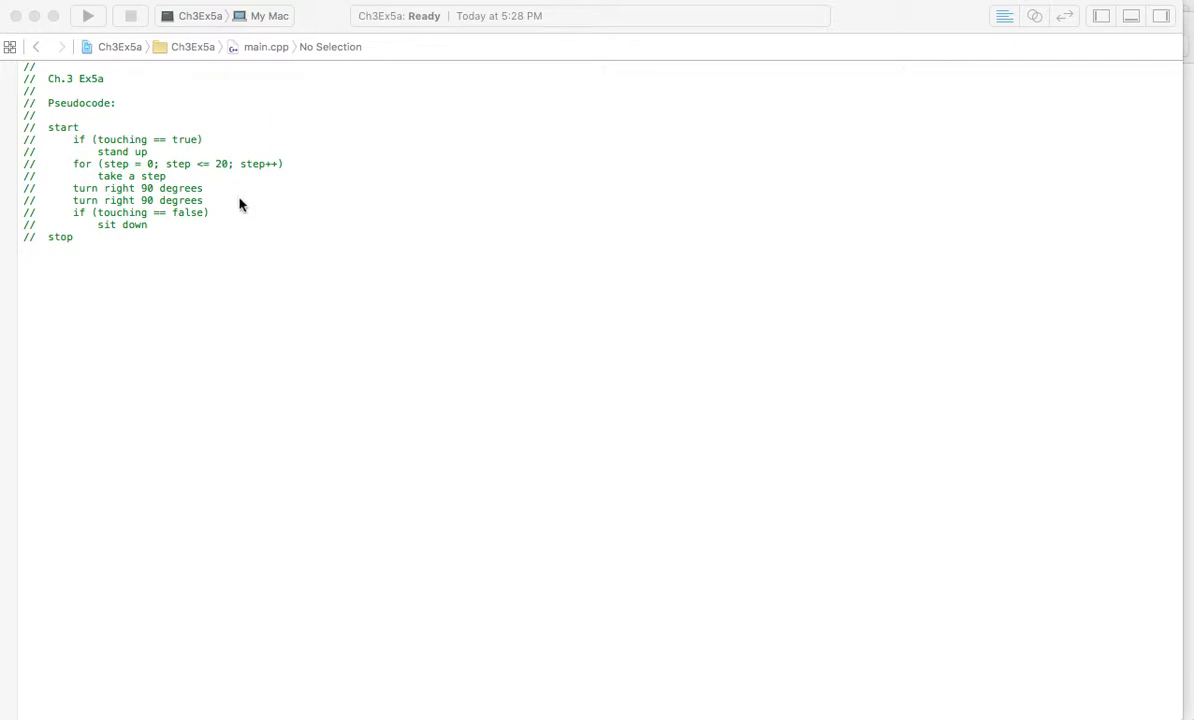
{"action": "mouse_move", "coordinate": [565, 233]}
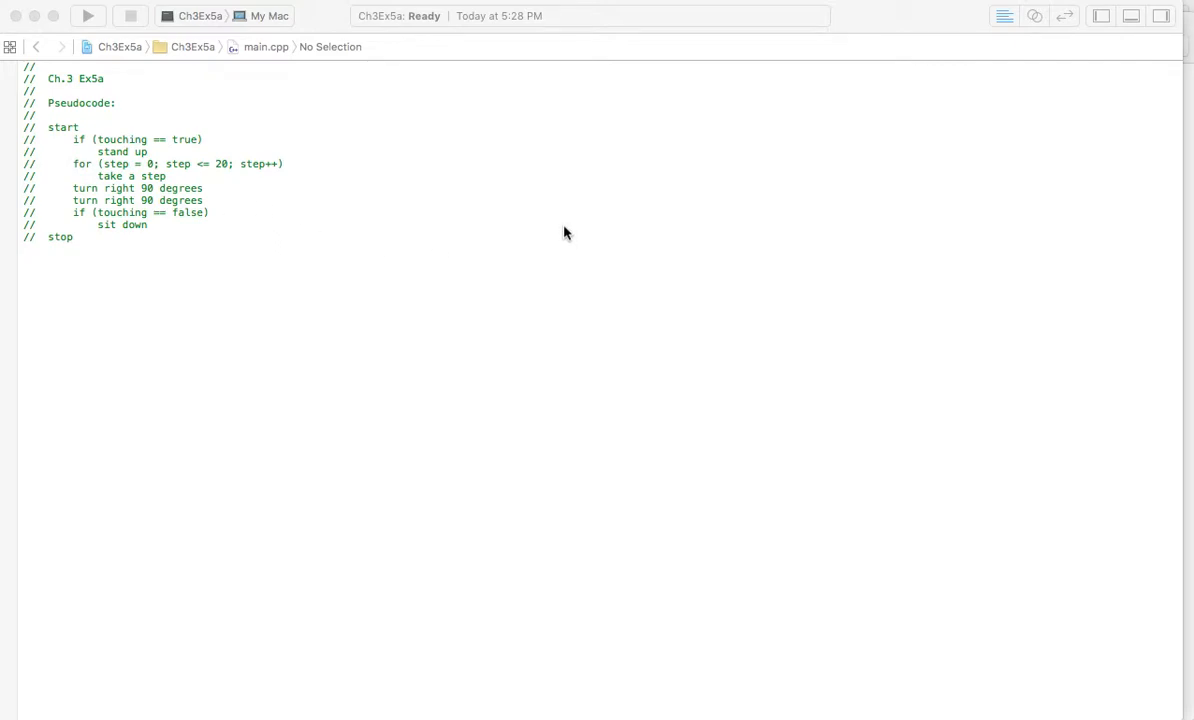
{"action": "mouse_move", "coordinate": [1152, 75]}
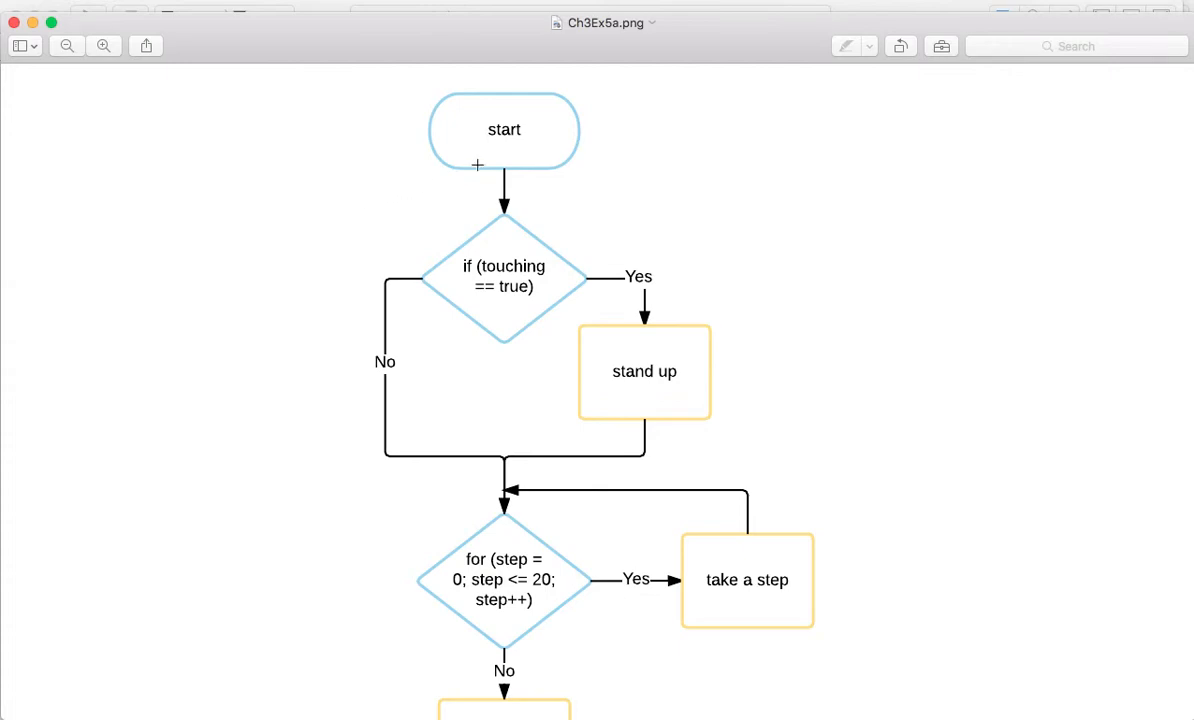
{"action": "mouse_move", "coordinate": [488, 244]}
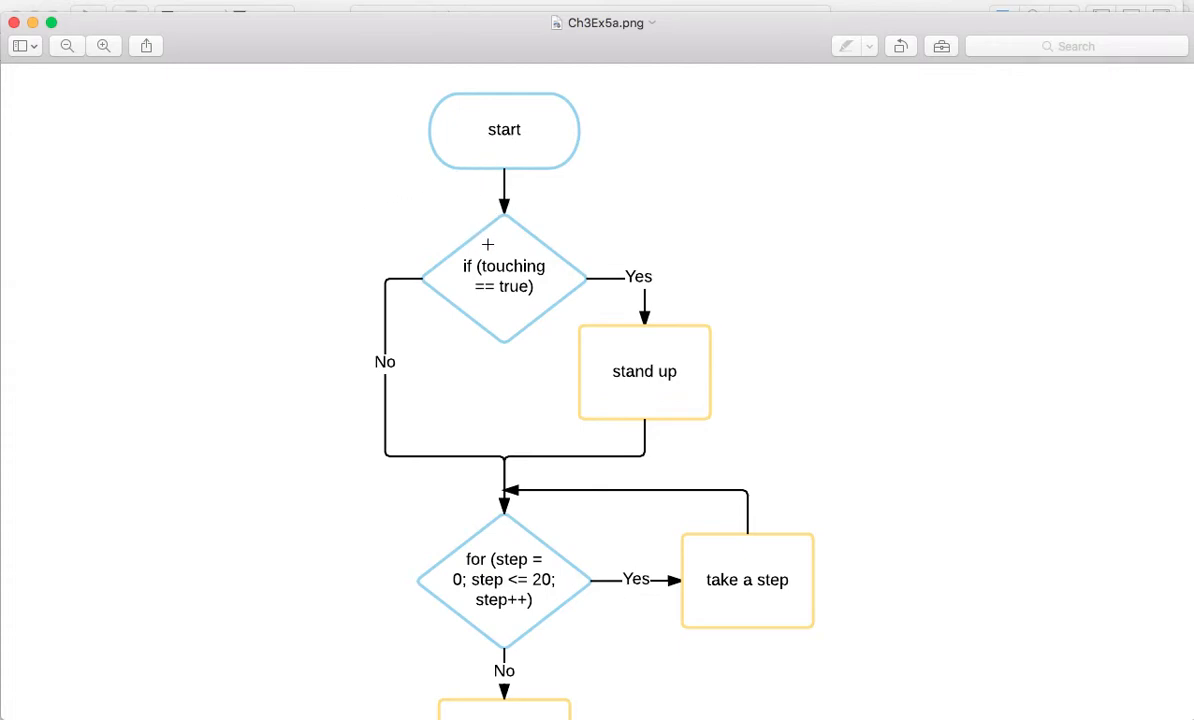
{"action": "mouse_move", "coordinate": [533, 300]}
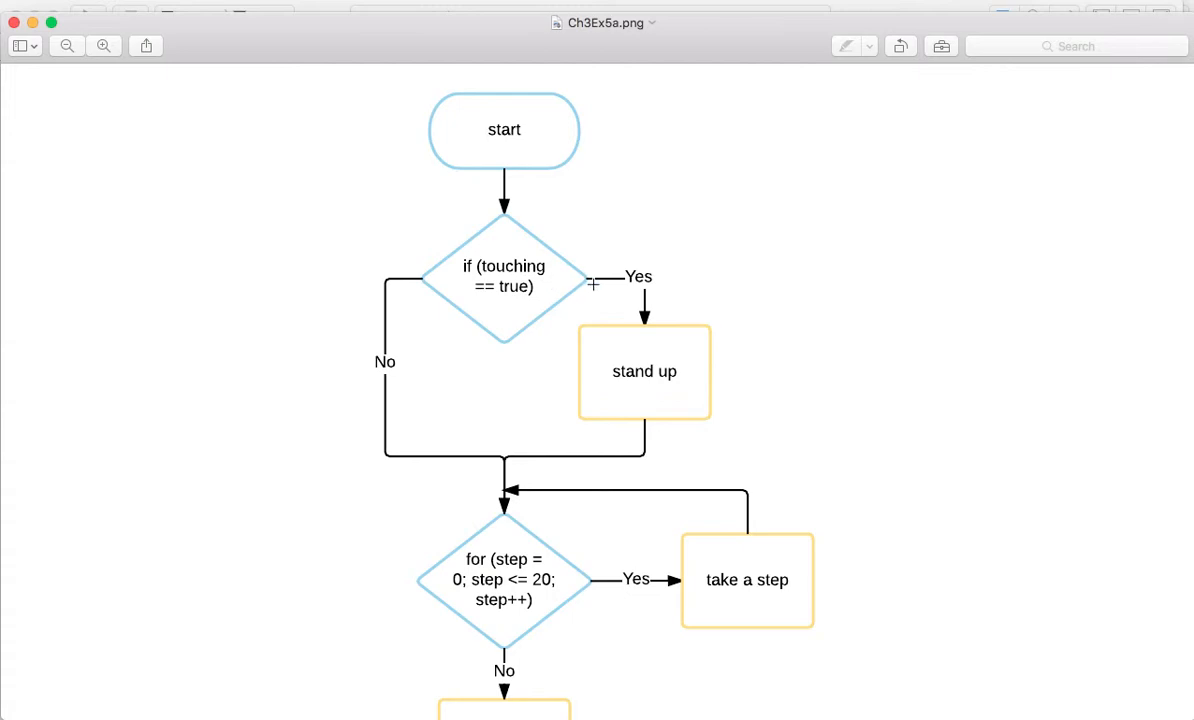
{"action": "mouse_move", "coordinate": [643, 371]}
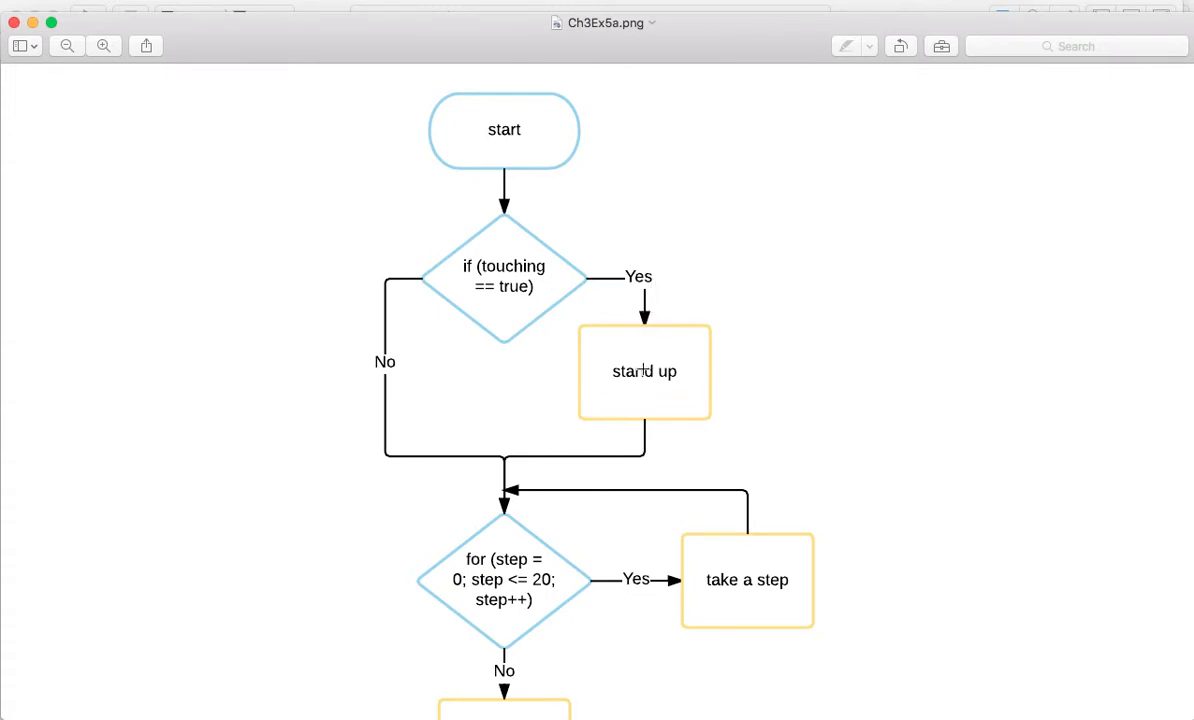
Step: Scroll the Preview flowchart past the second turn and touching check to sit down and stop
{"action": "scroll", "scroll_direction": "down", "scroll_amount": 3}
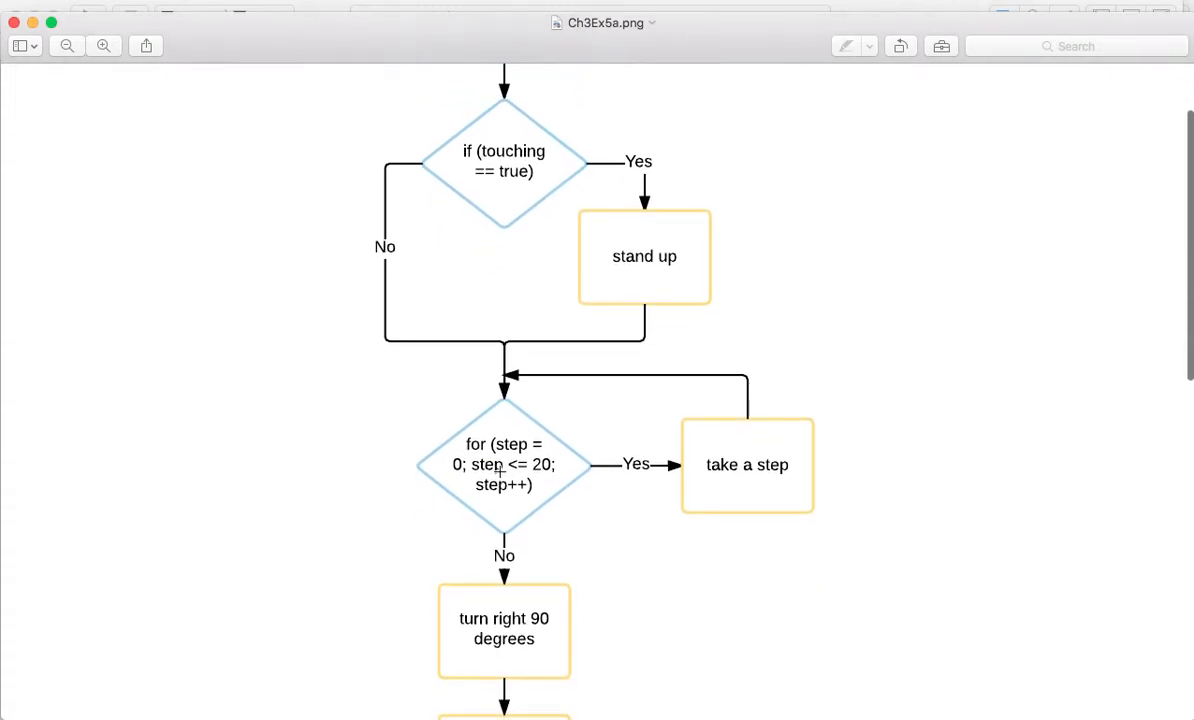
{"action": "scroll", "scroll_direction": "down", "scroll_amount": 3}
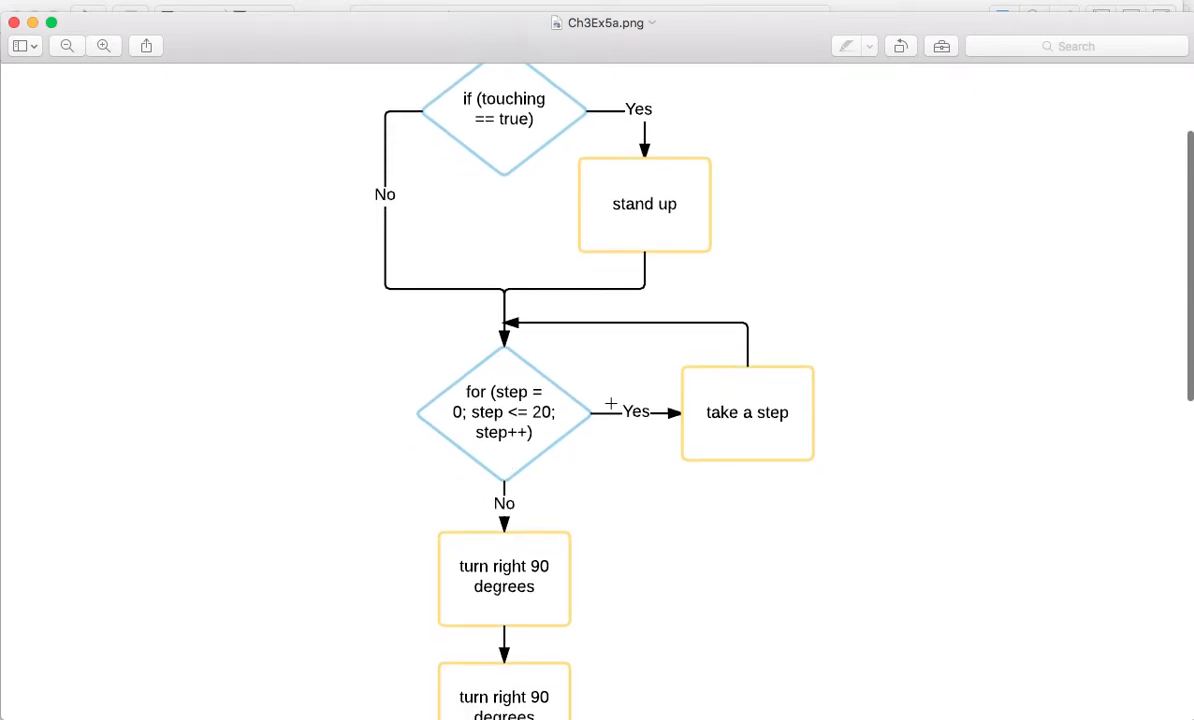
{"action": "mouse_move", "coordinate": [645, 417]}
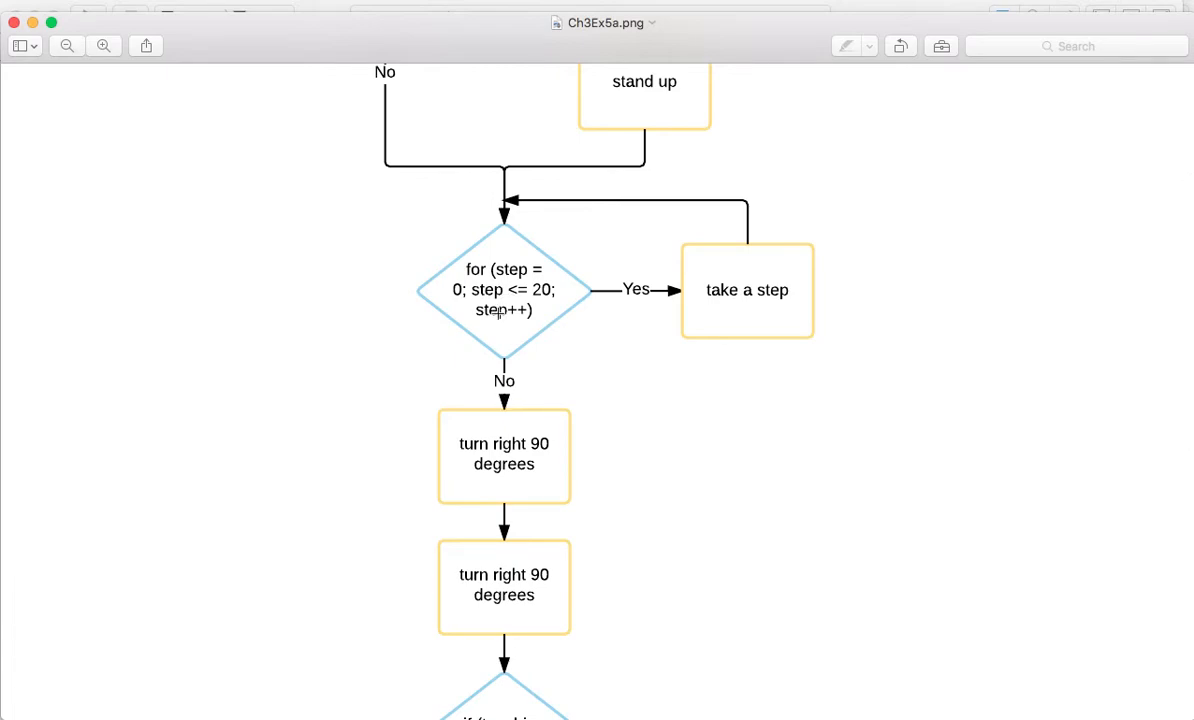
{"action": "mouse_move", "coordinate": [505, 312]}
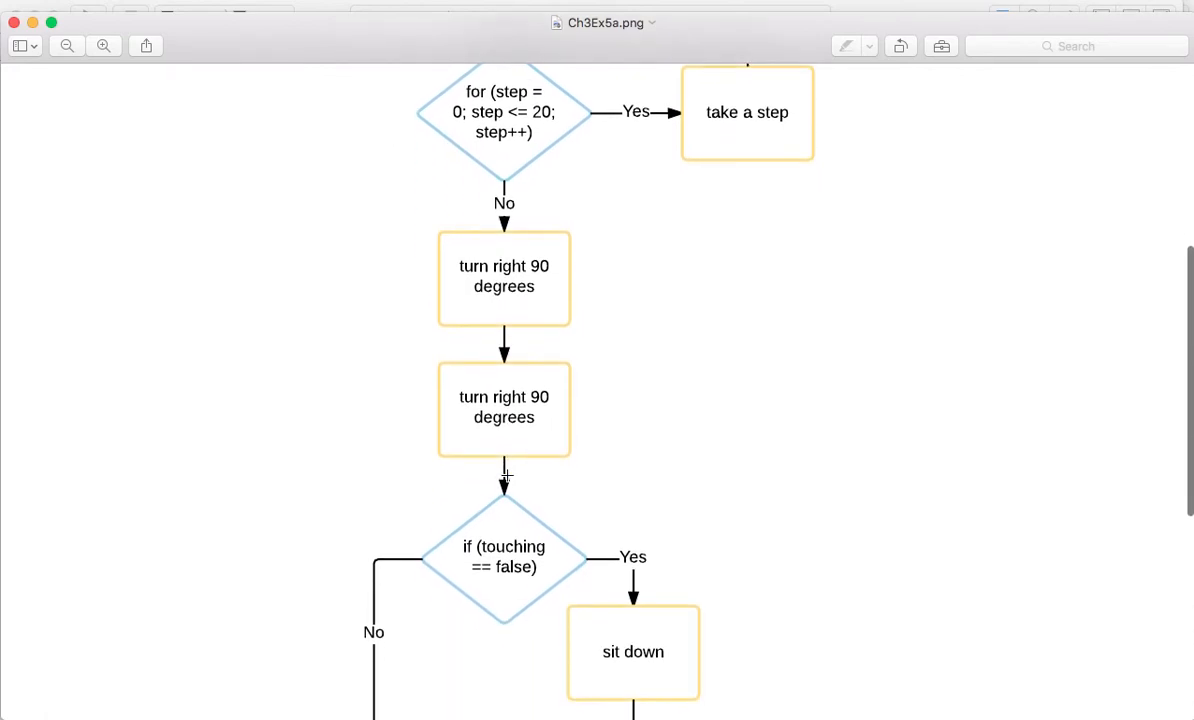
{"action": "scroll", "scroll_direction": "down", "scroll_amount": 3}
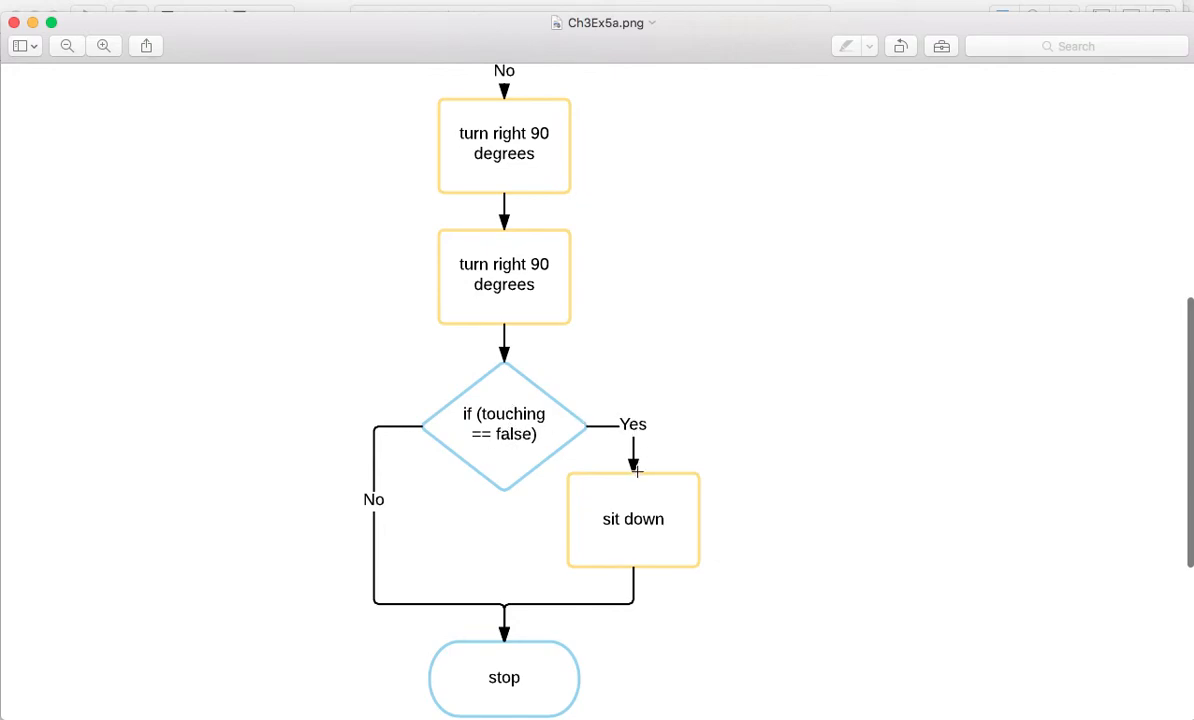
{"action": "scroll", "scroll_direction": "down", "scroll_amount": 3}
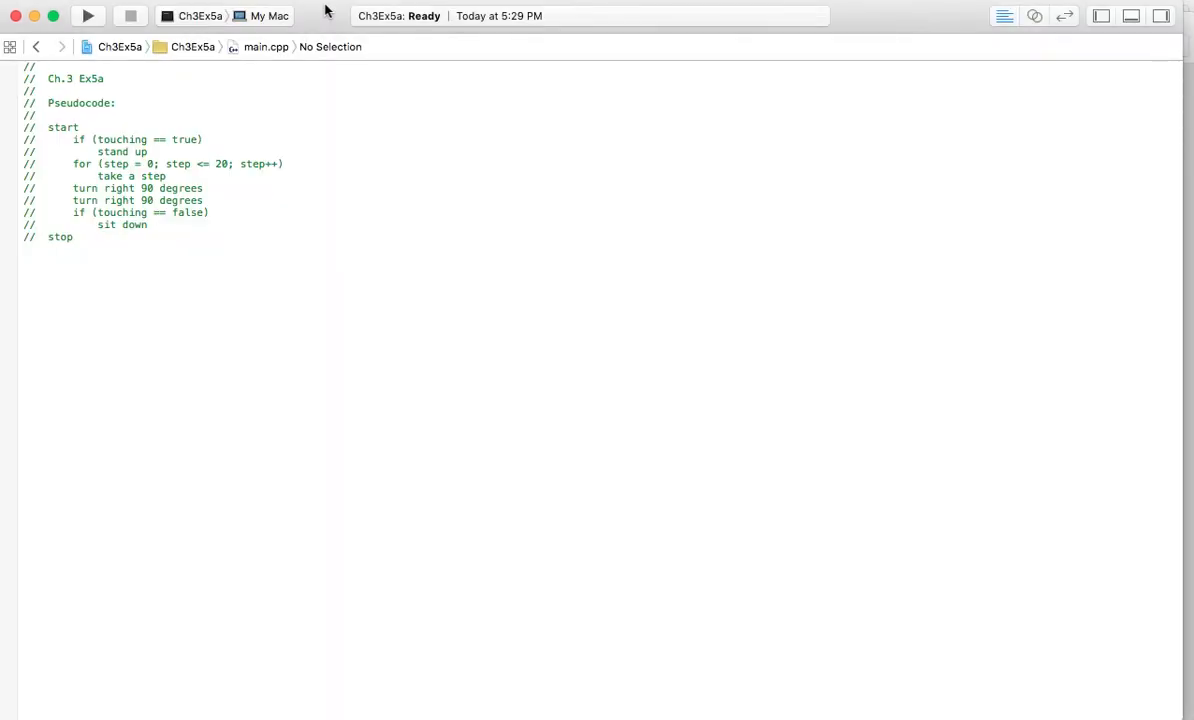
{"action": "mouse_move", "coordinate": [1155, 74]}
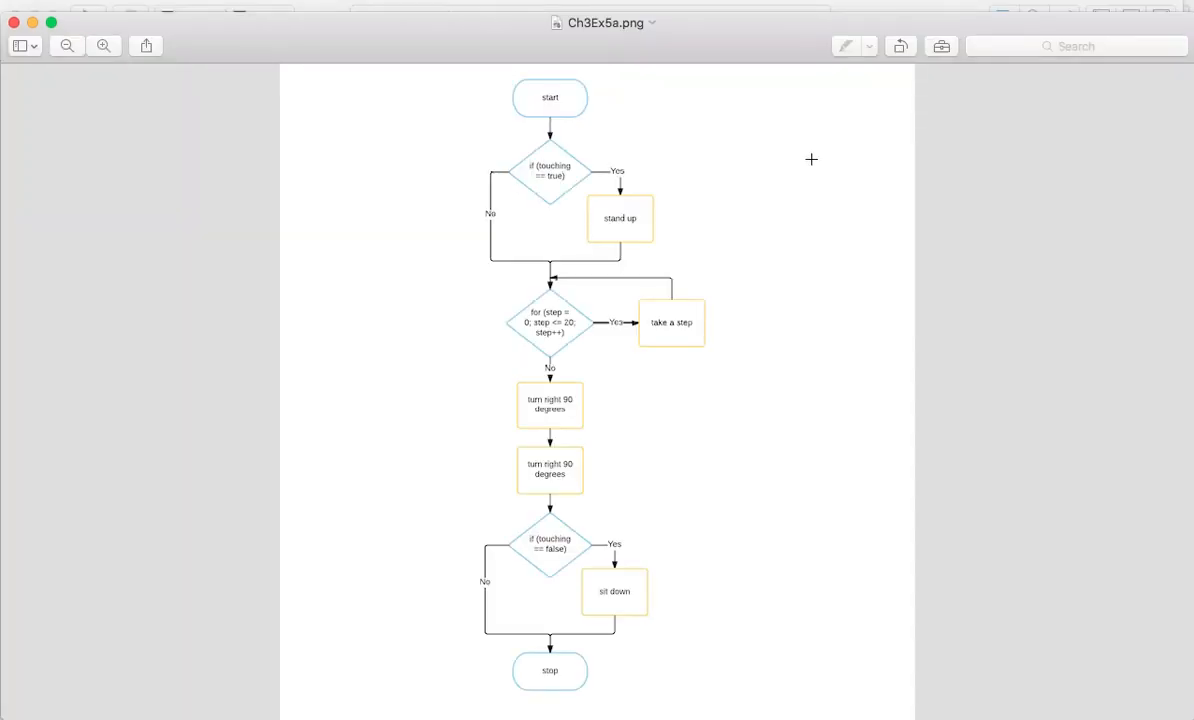
{"action": "mouse_move", "coordinate": [483, 269]}
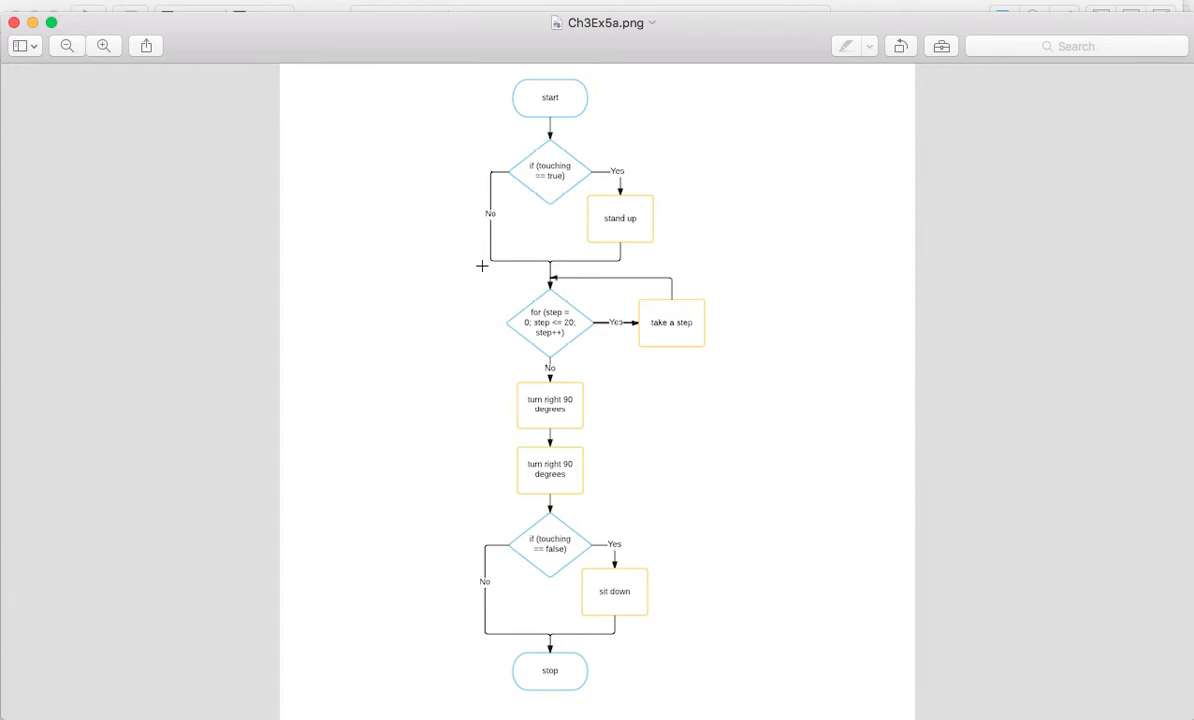
{"action": "mouse_move", "coordinate": [477, 273]}
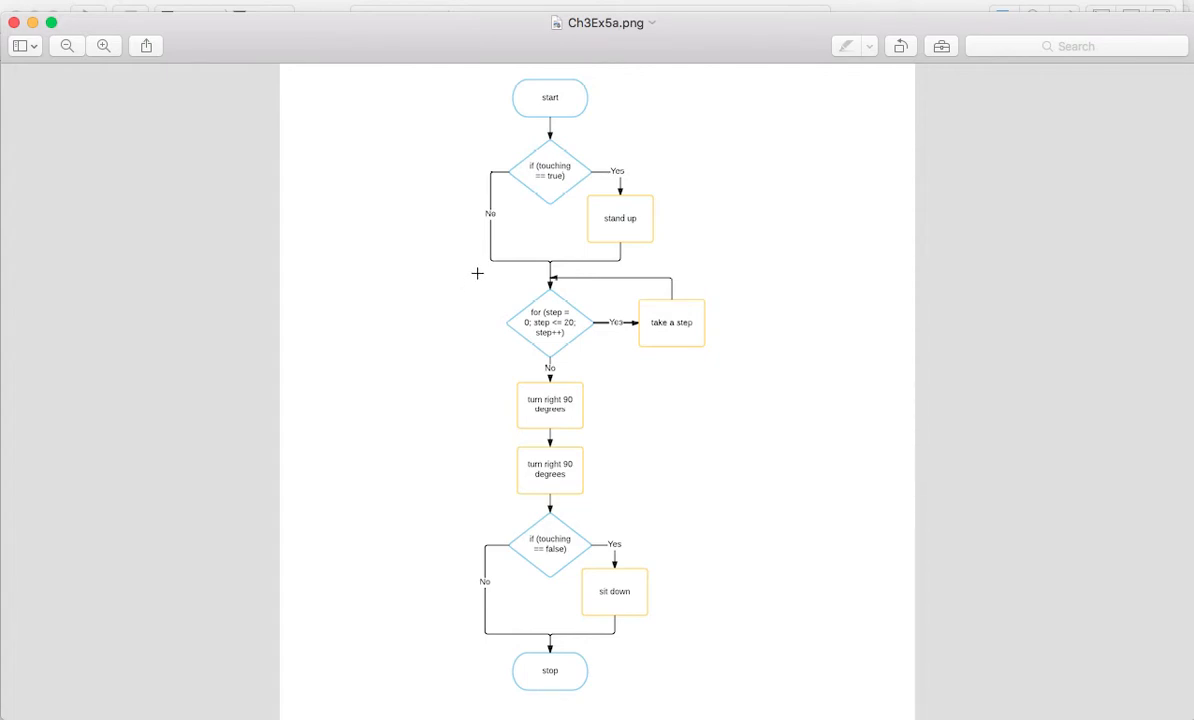
{"action": "mouse_move", "coordinate": [460, 317]}
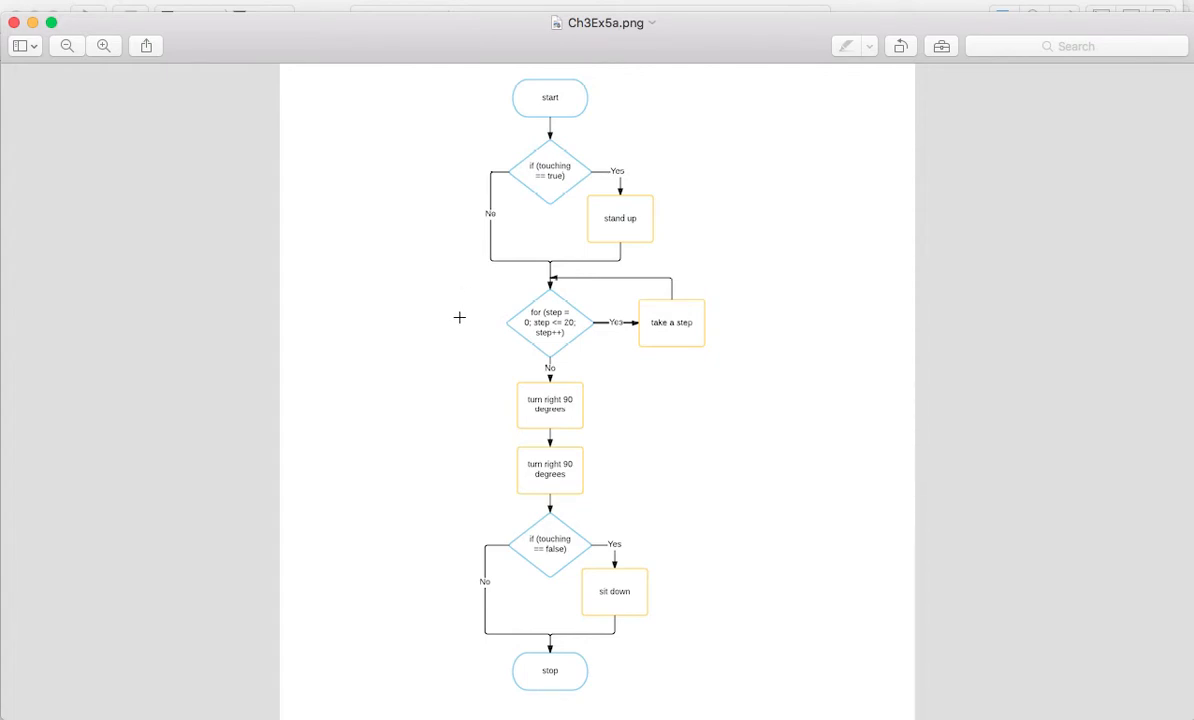
{"action": "mouse_move", "coordinate": [738, 41]}
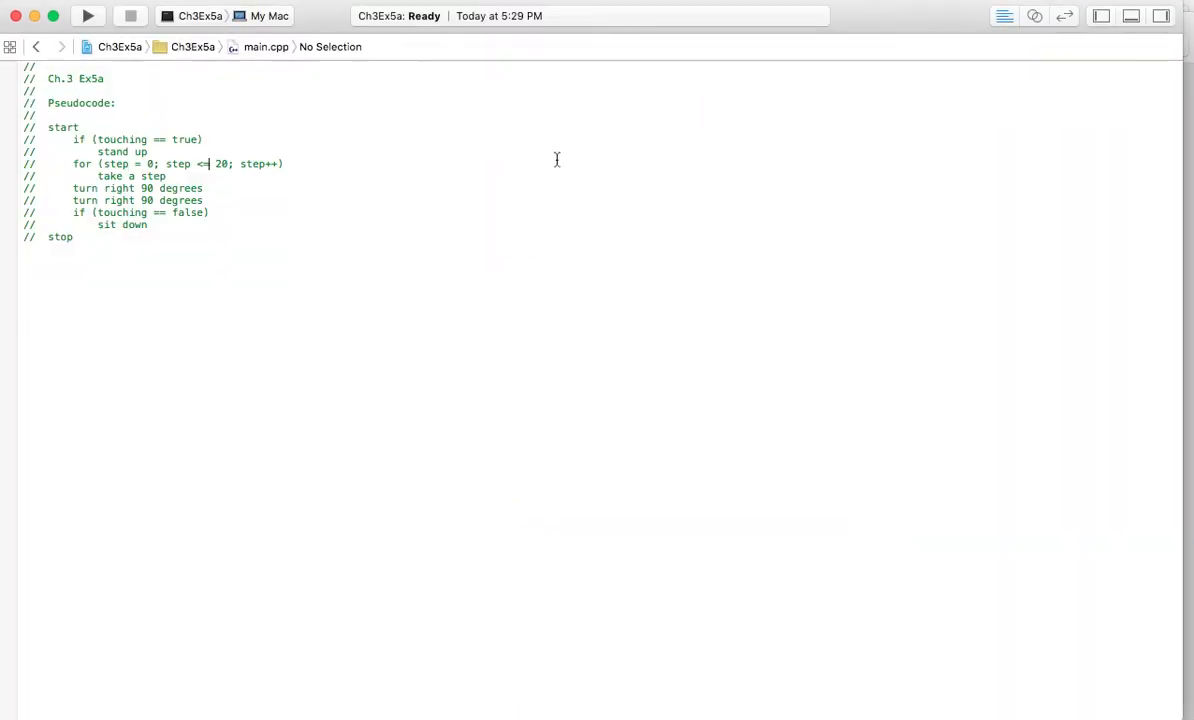
{"action": "mouse_move", "coordinate": [422, 237]}
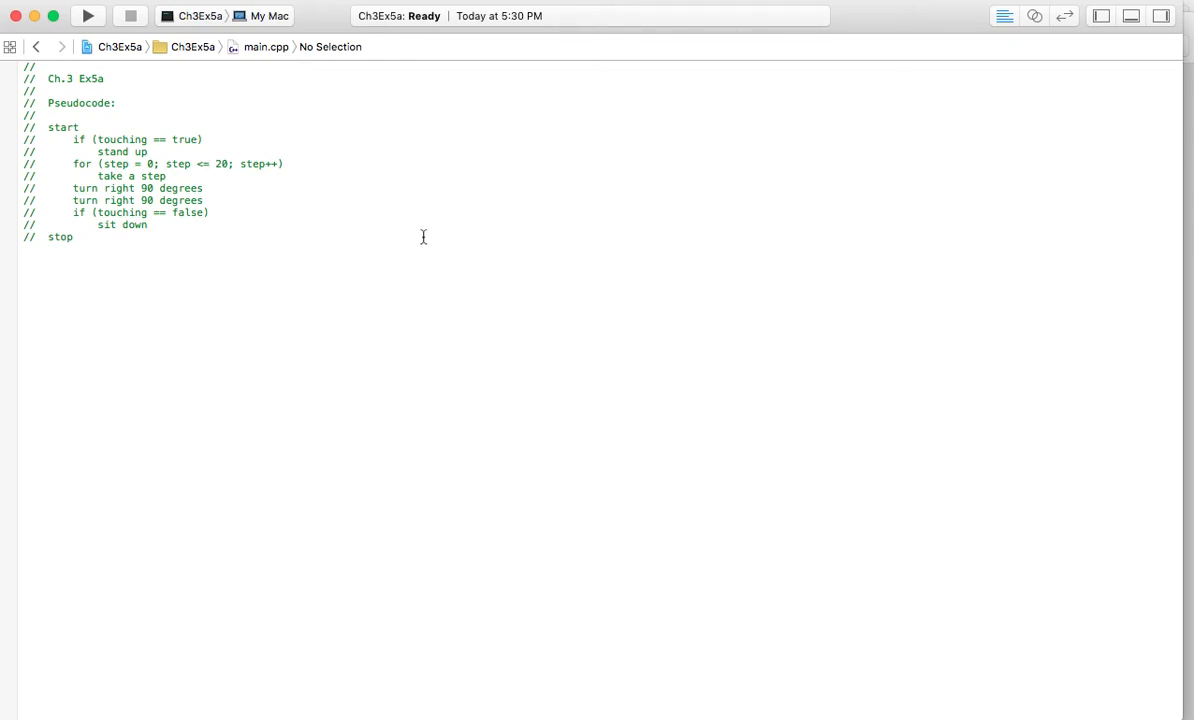
Step: Click into the main.cpp editor to resume with the Ch3Ex5a pseudocode
{"action": "left_click", "coordinate": [205, 163]}
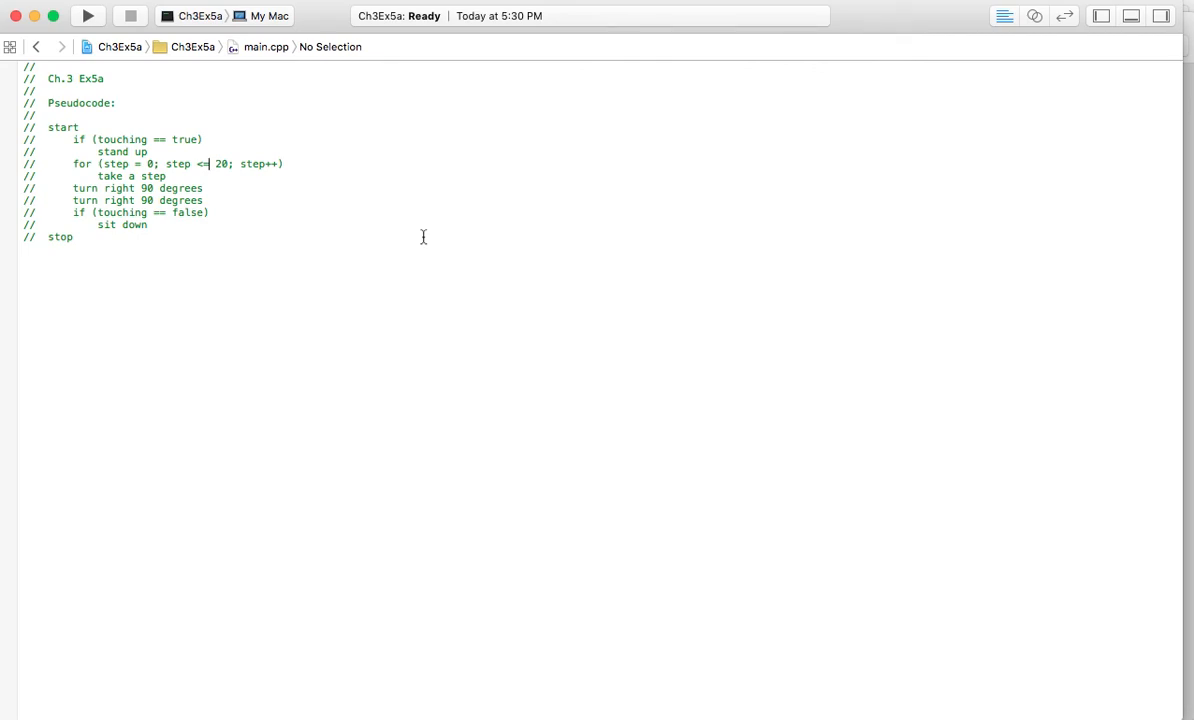